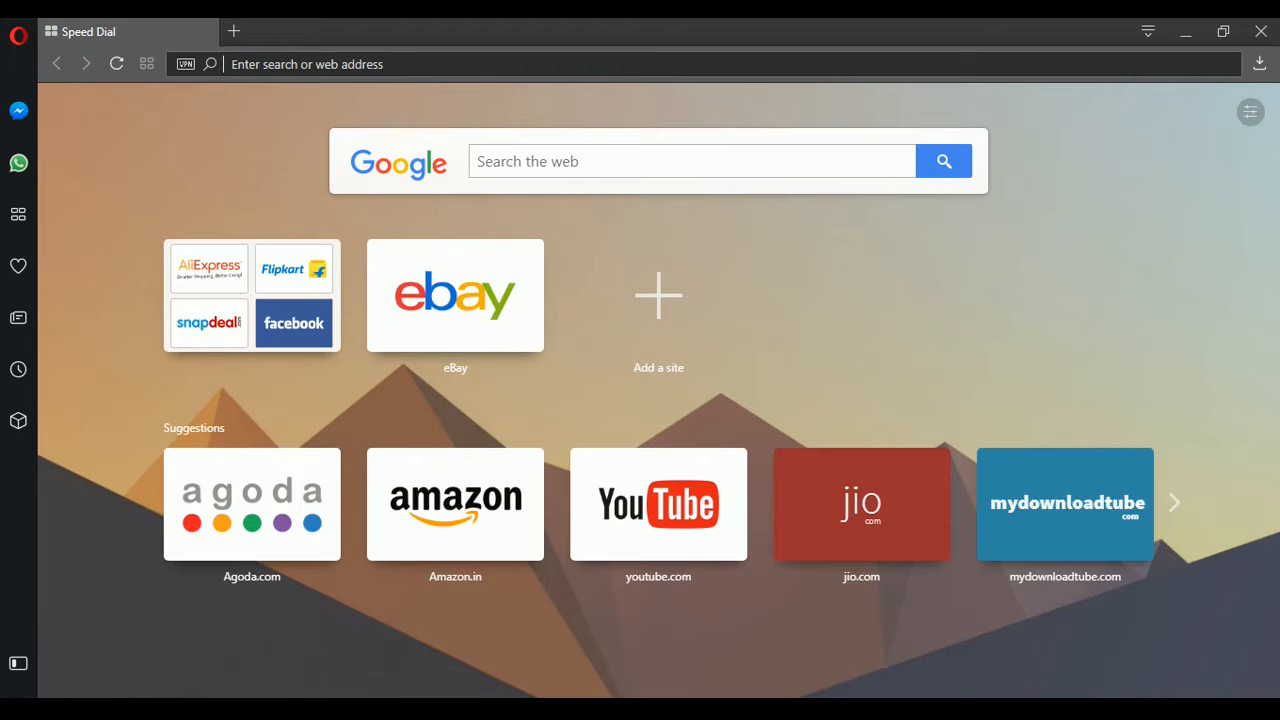
Step: Load youtube.com from the Opera Speed Dial tile
click(658, 503)
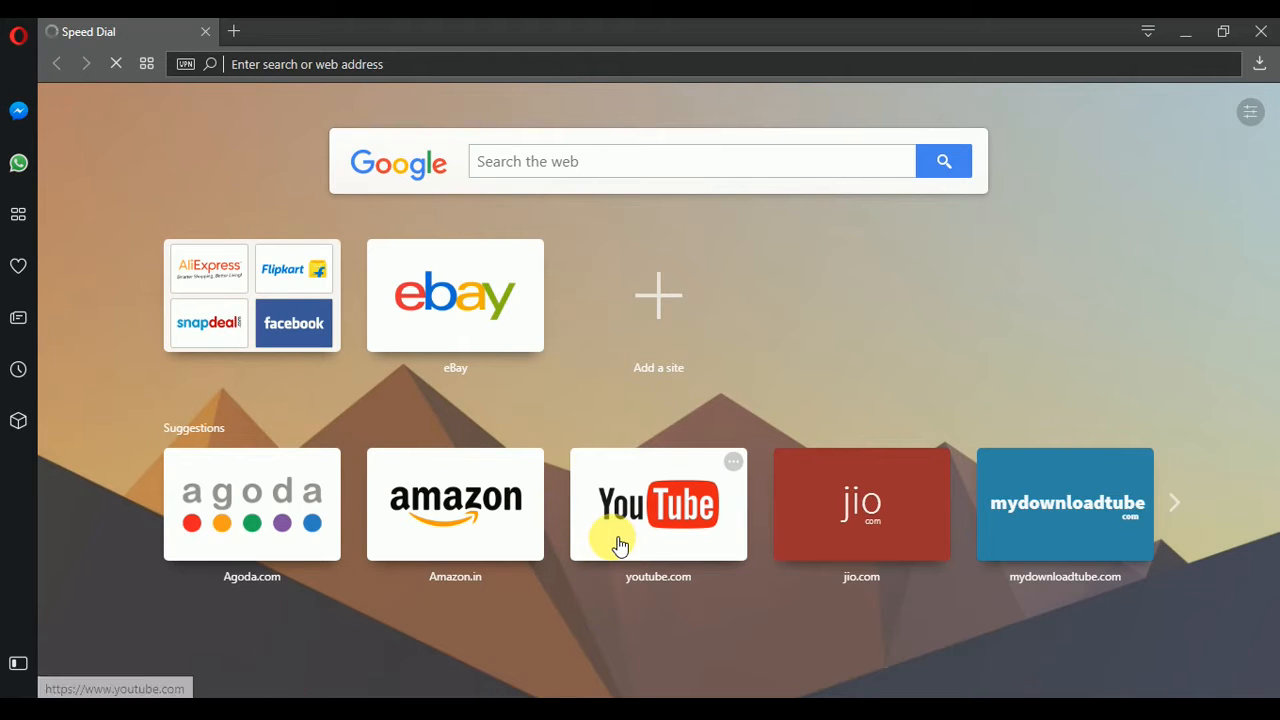
click(658, 504)
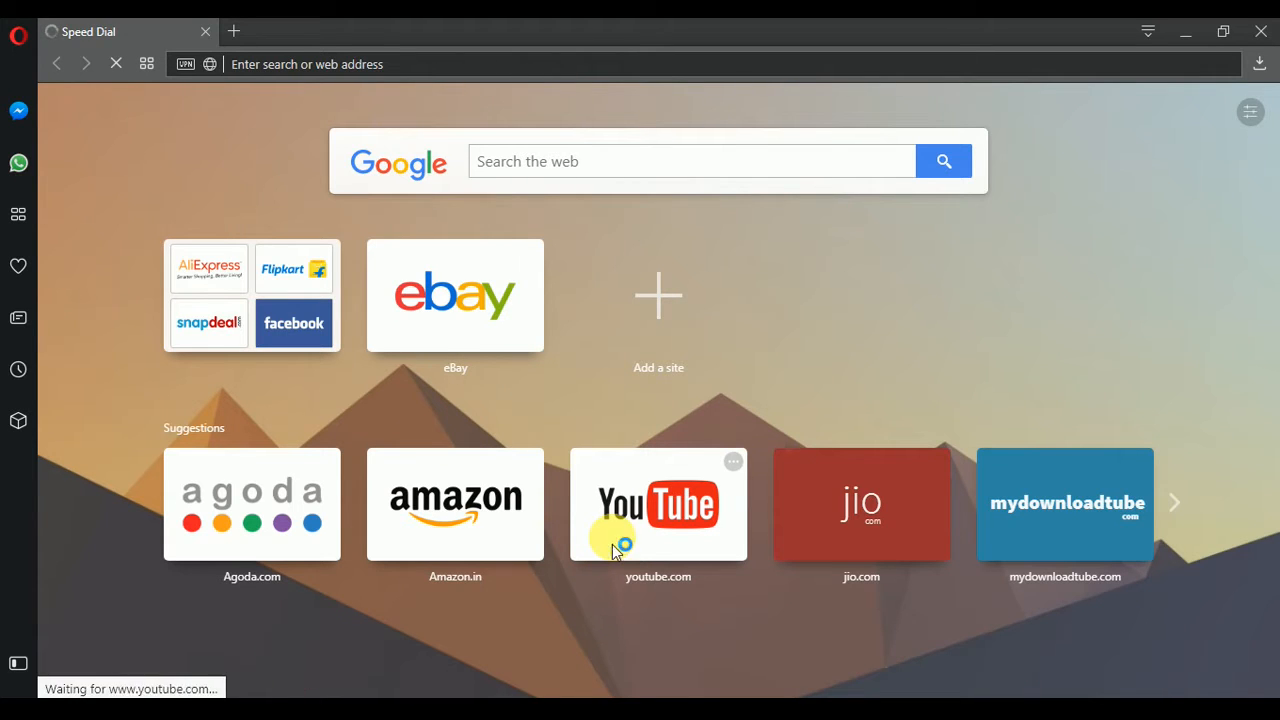
click(658, 504)
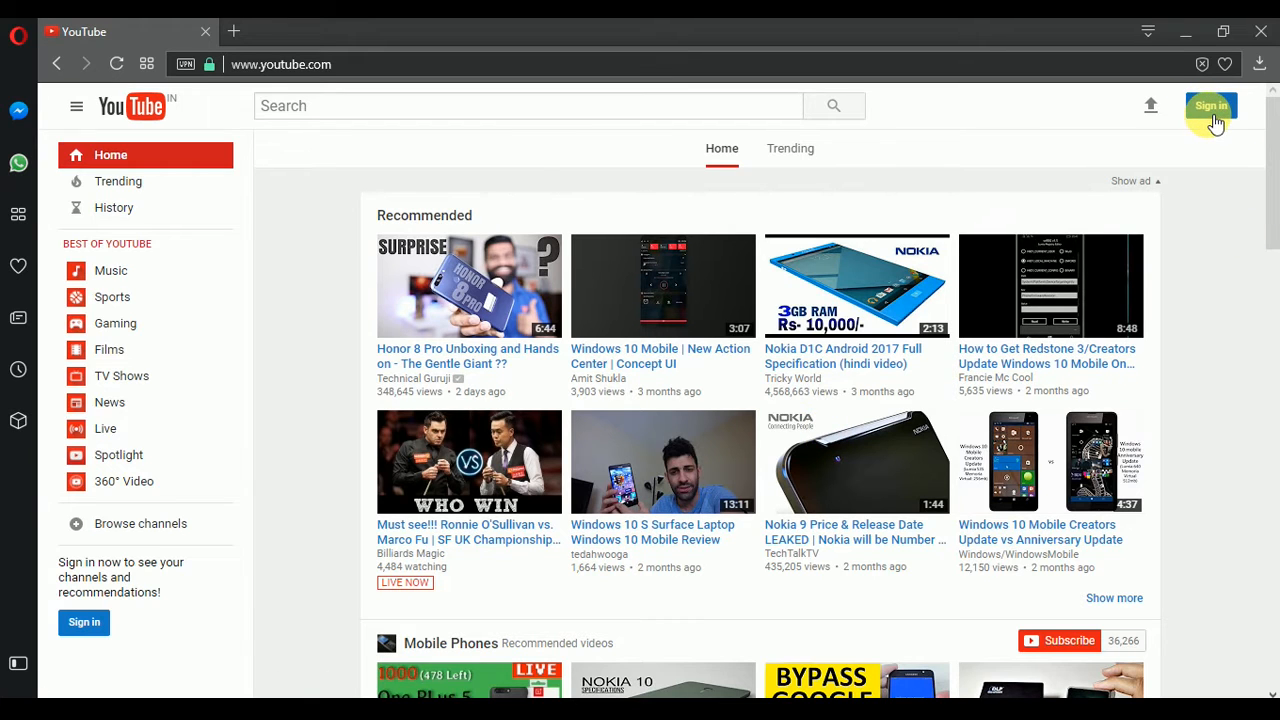
Step: Sign in to YouTube with the Google account password
click(1211, 105)
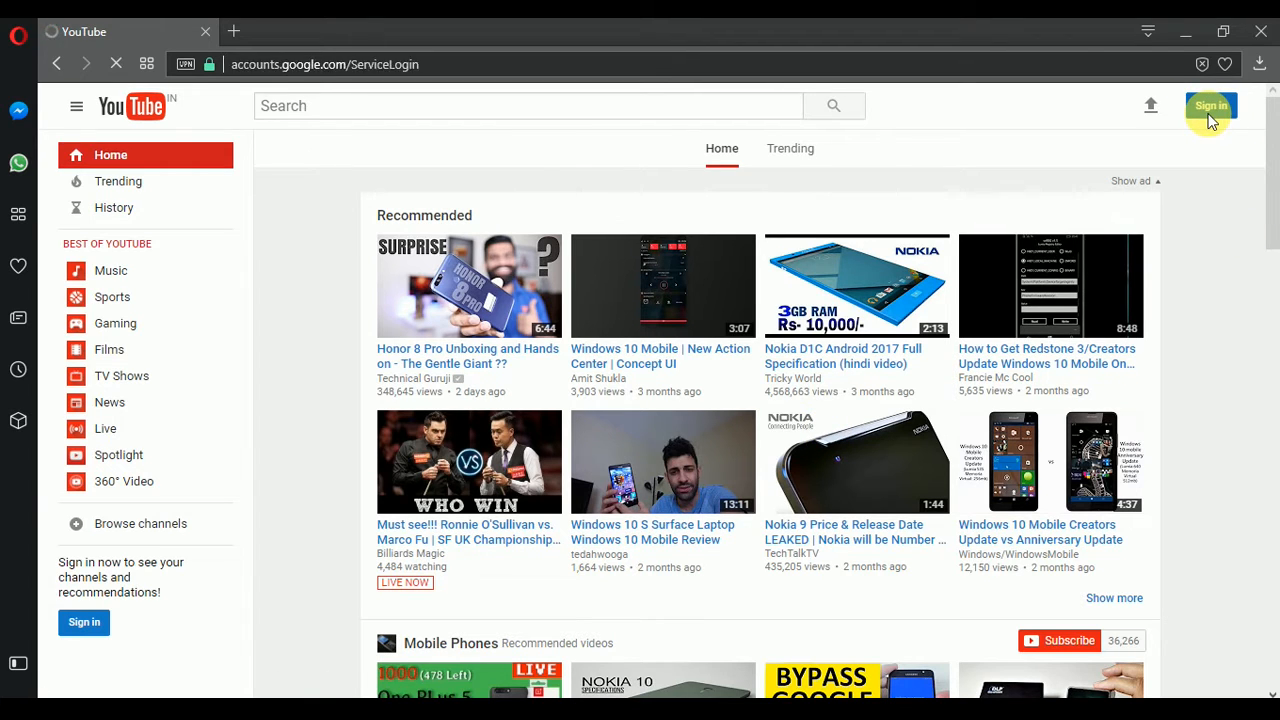
click(1210, 105)
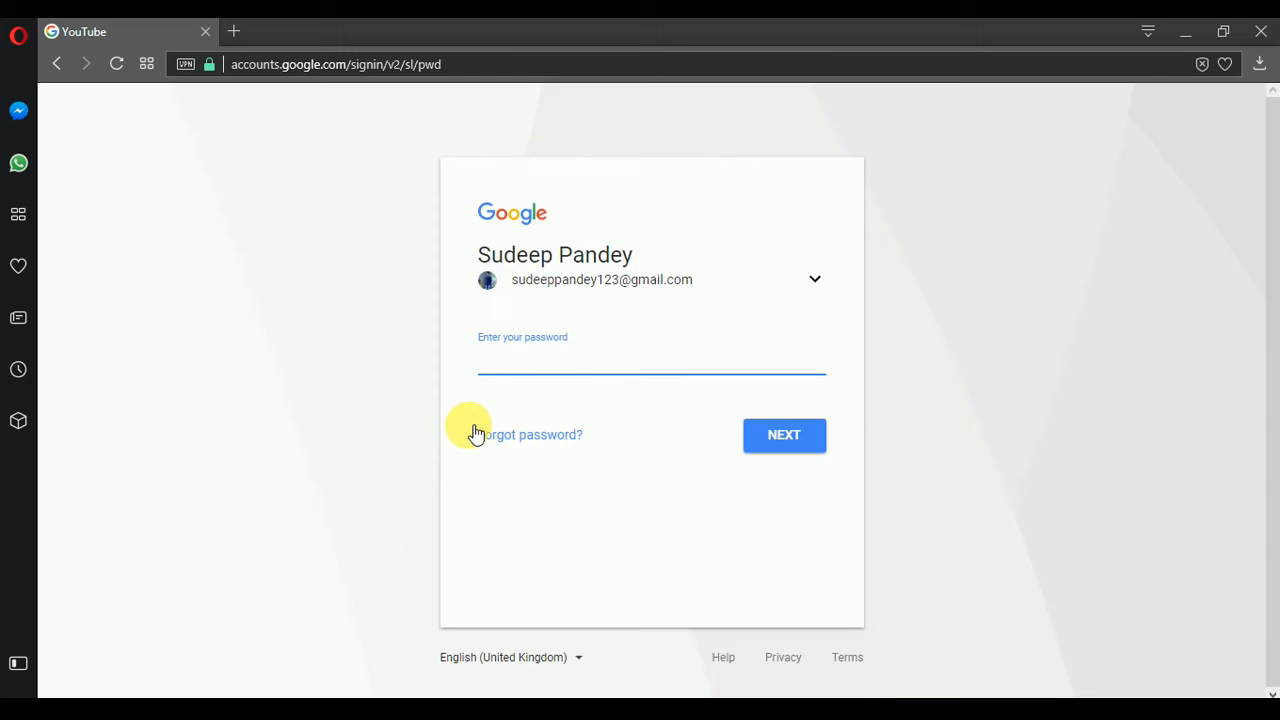
click(784, 435)
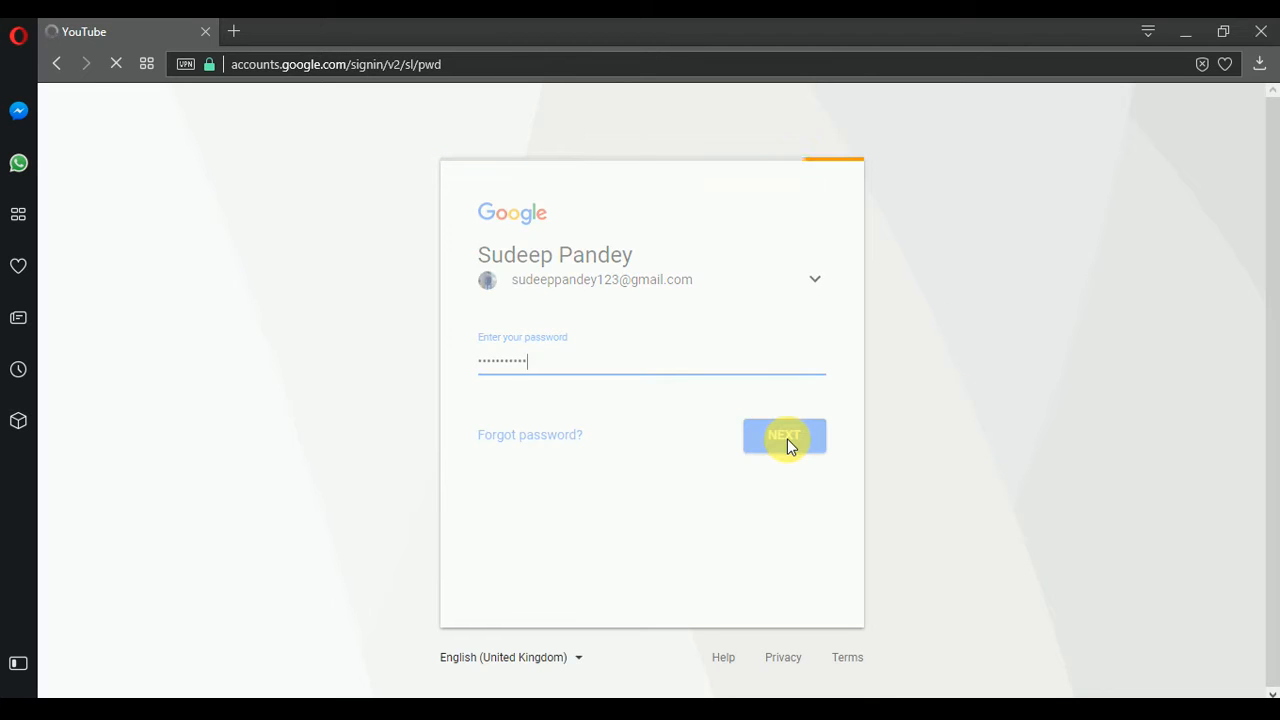
click(784, 435)
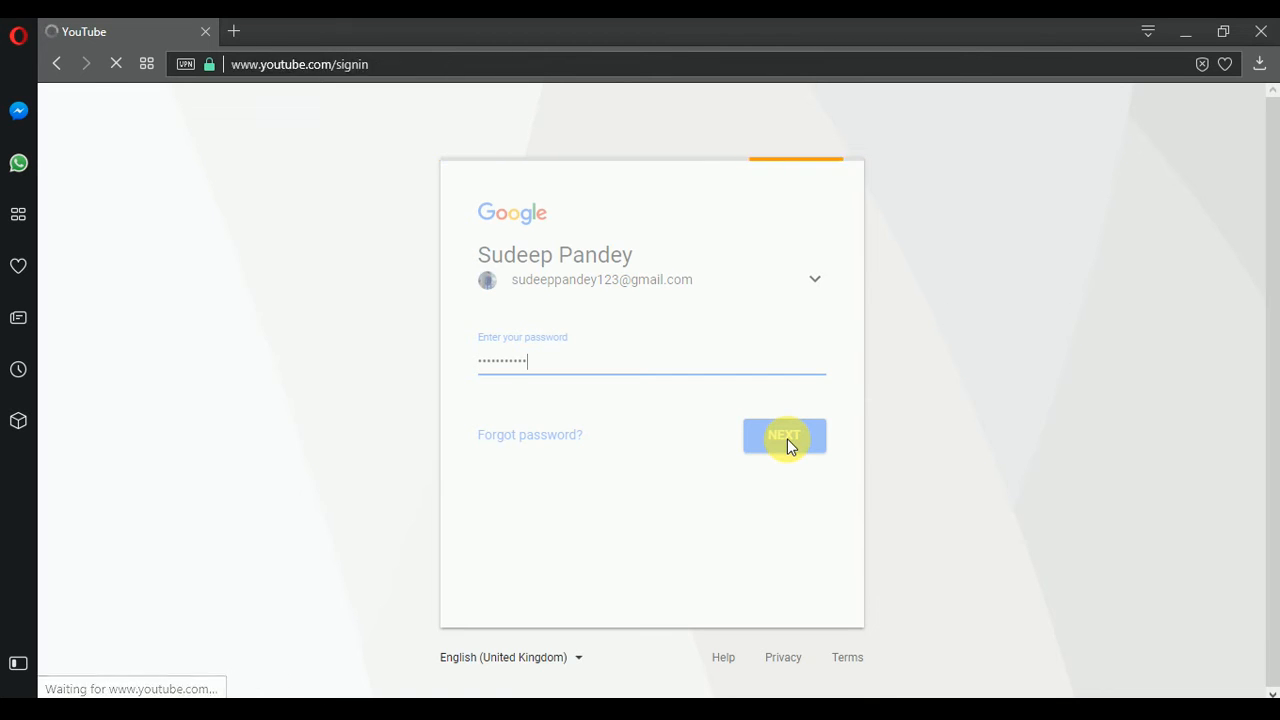
click(784, 436)
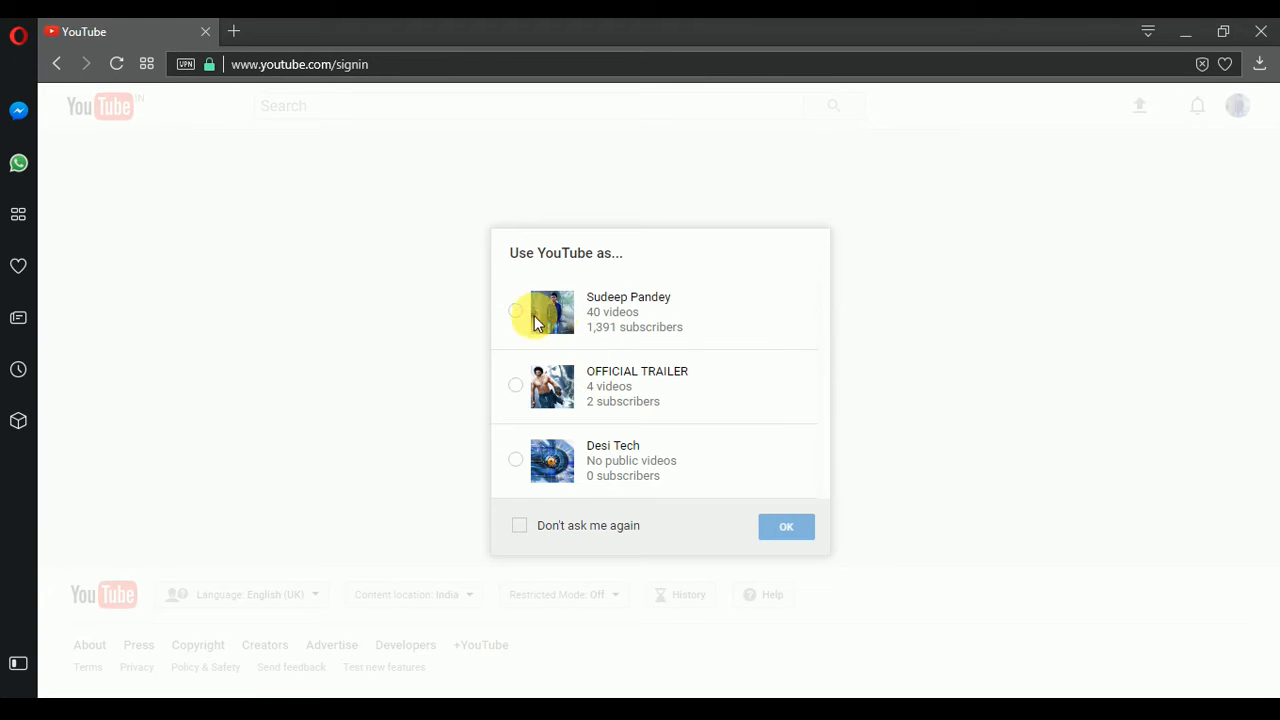
Step: Choose the 40-video channel in 'Use YouTube as...' and confirm with OK
click(515, 310)
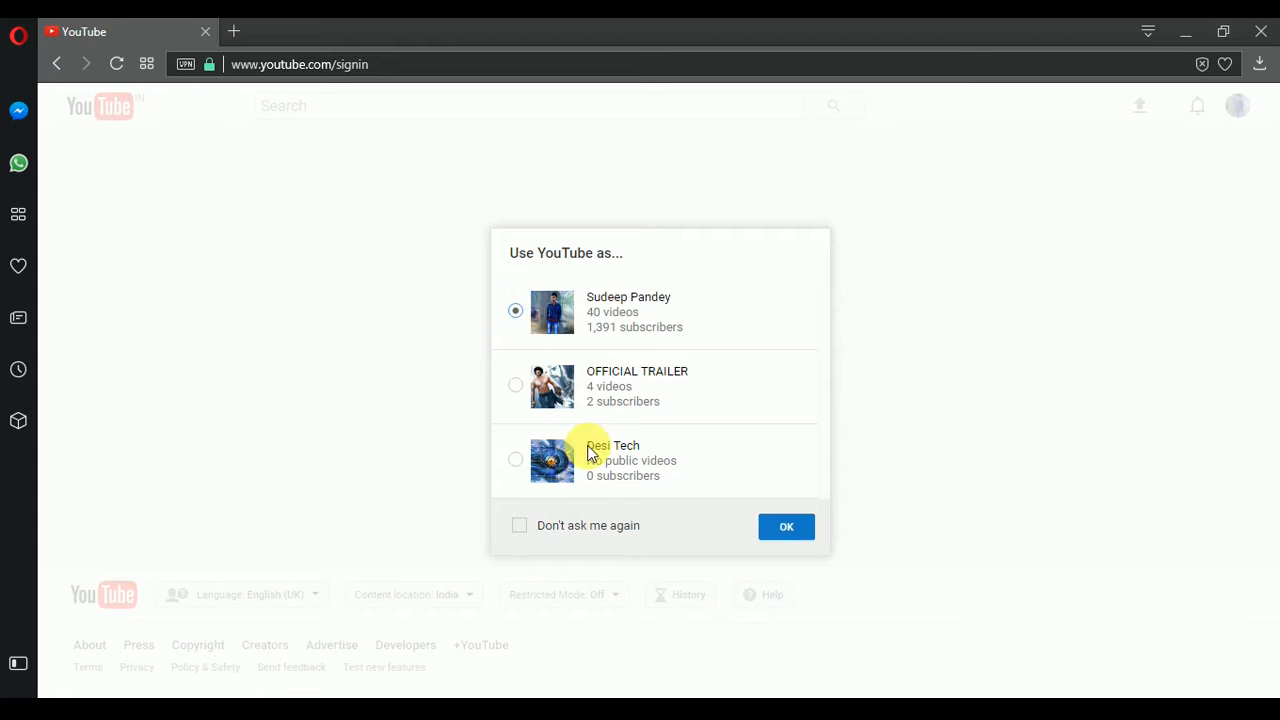
click(786, 527)
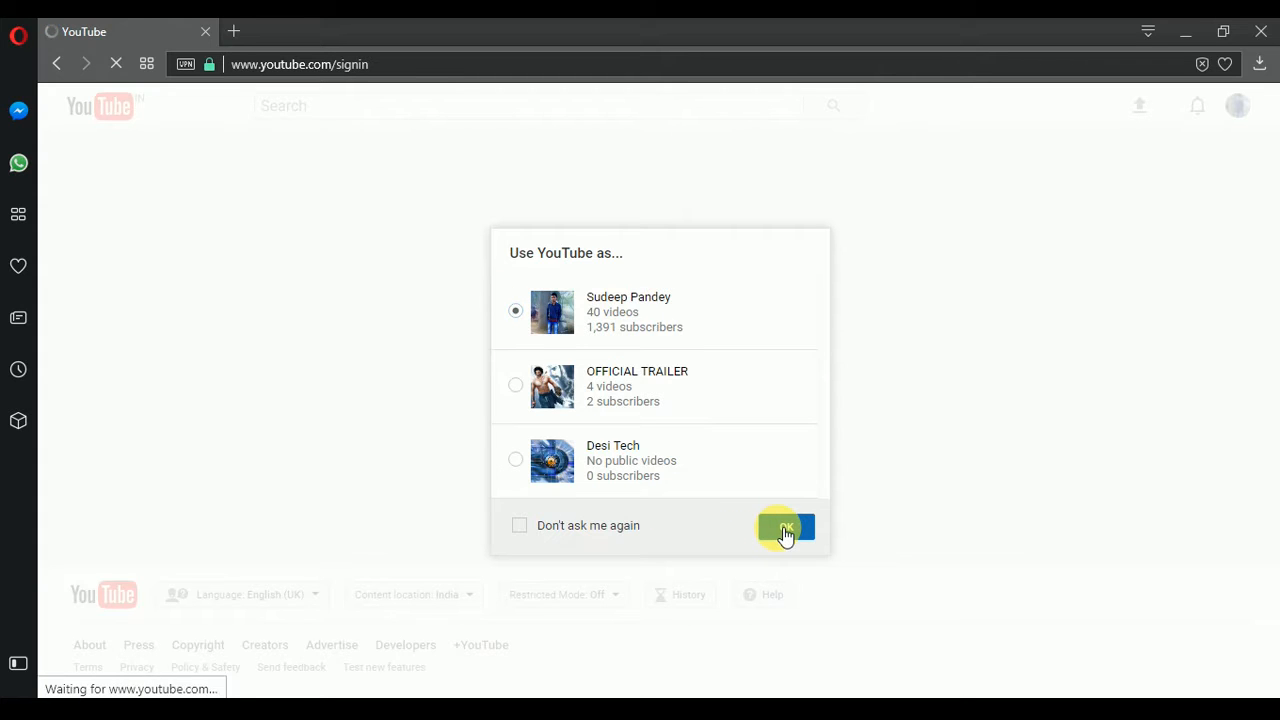
click(786, 527)
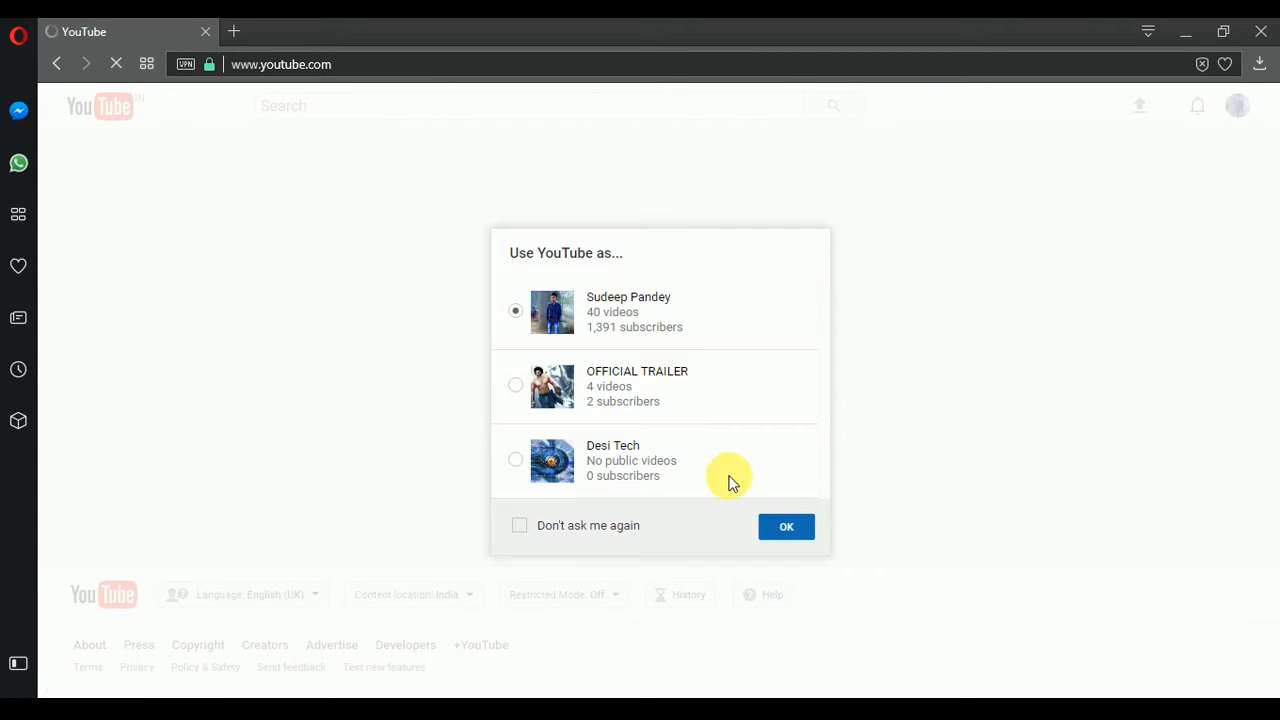
click(786, 526)
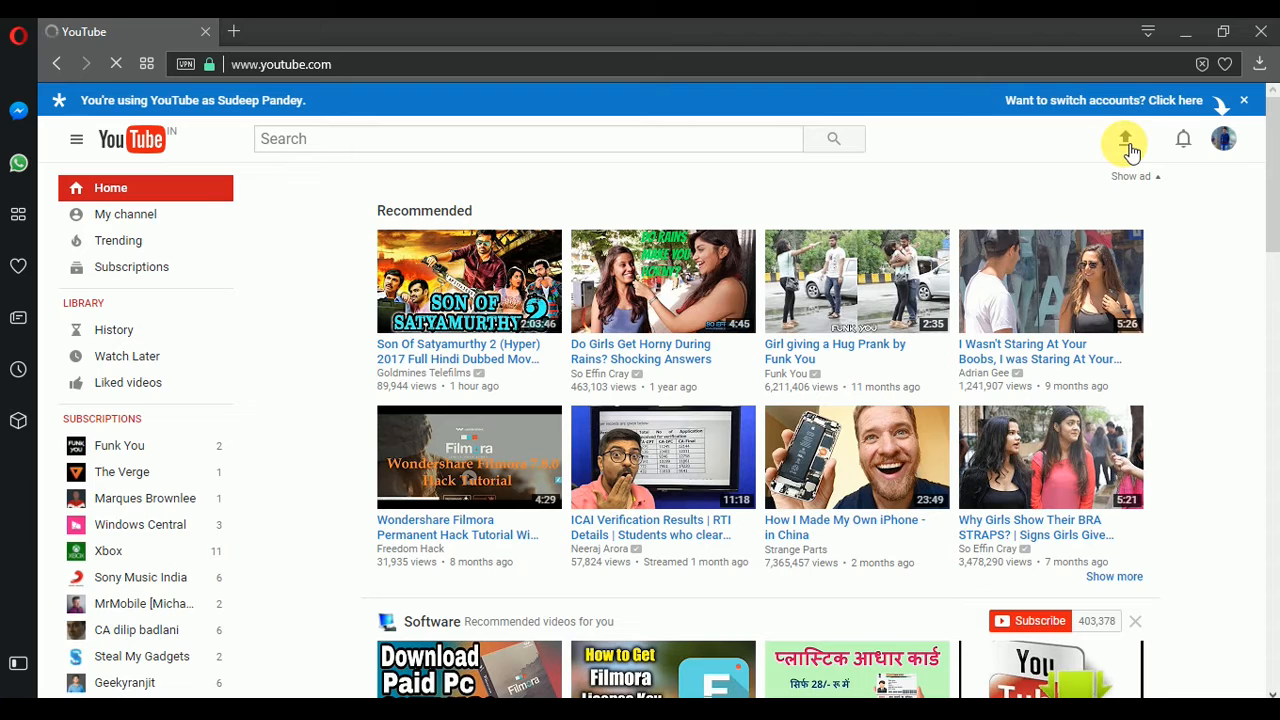
Step: Upload 'Top 5 website for downloading movies' from the Desktop
click(1124, 138)
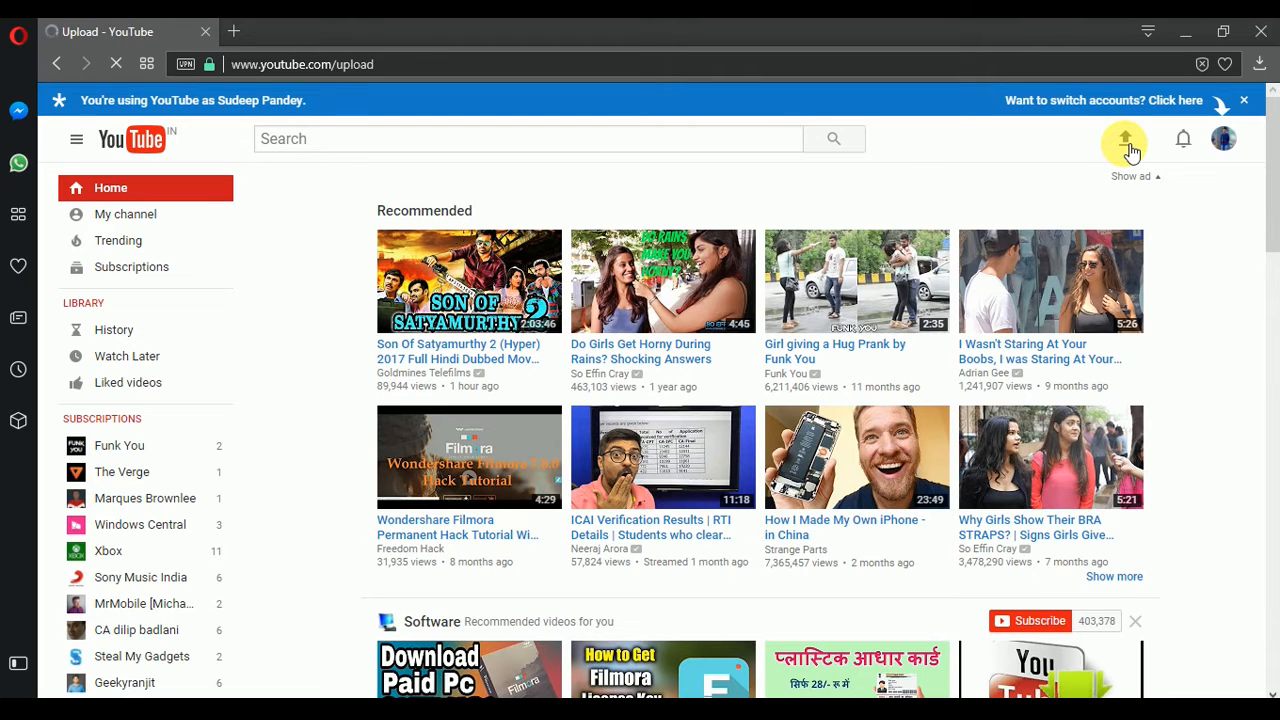
click(1124, 139)
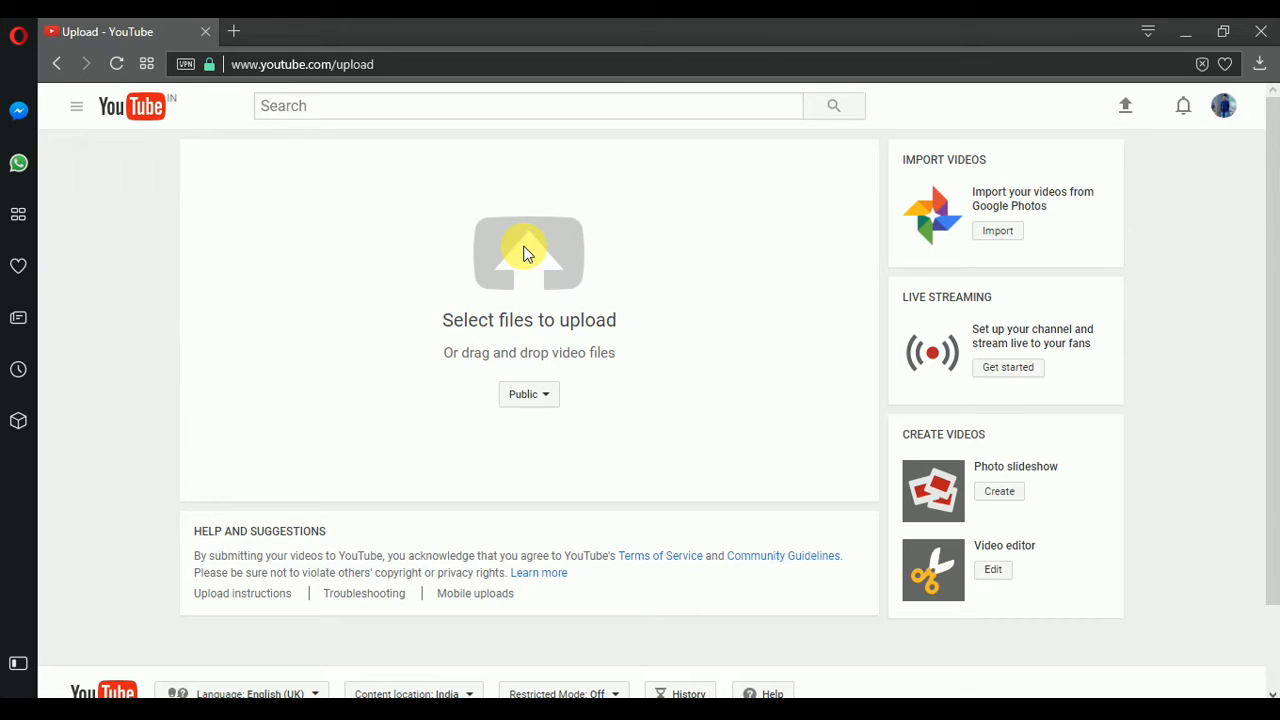
click(529, 253)
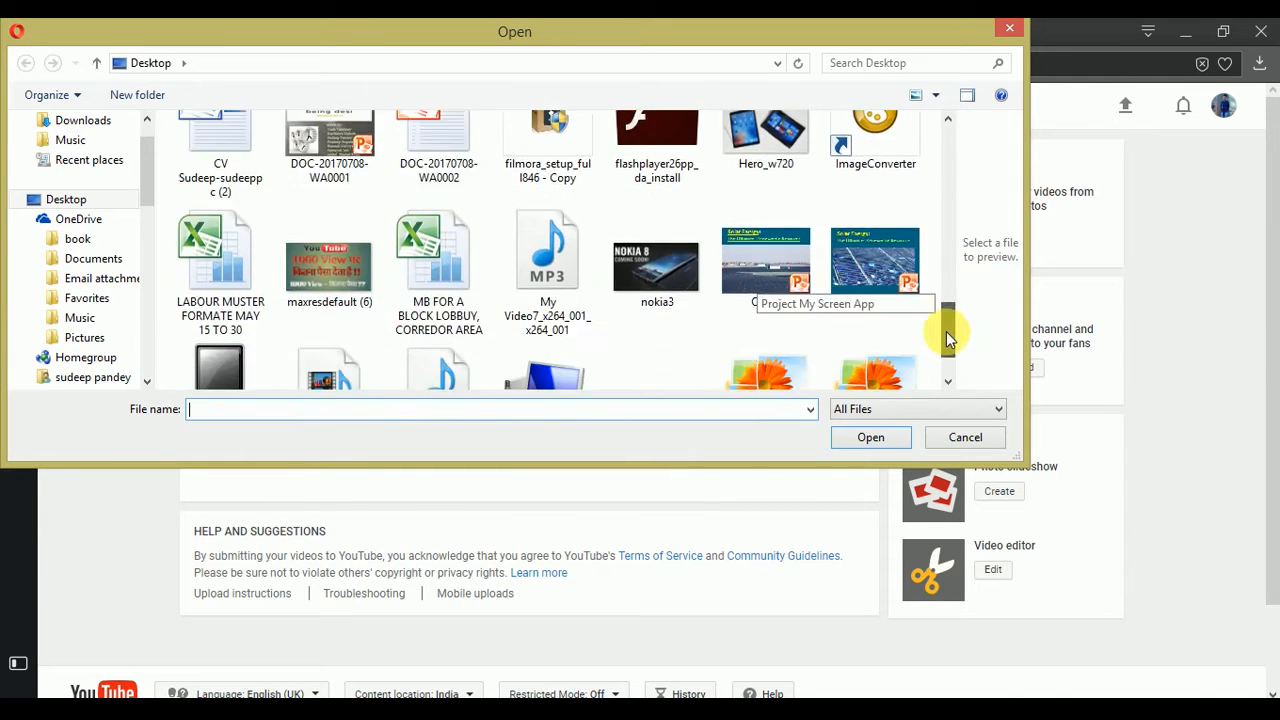
click(657, 310)
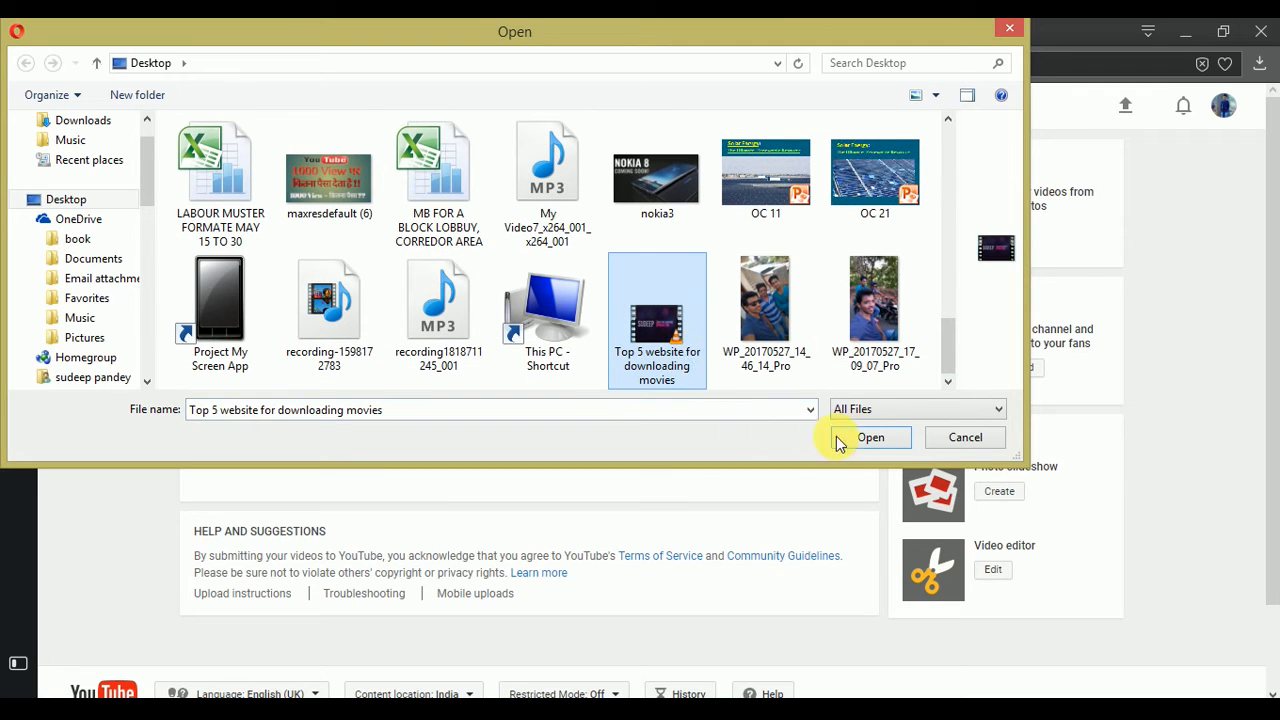
click(870, 437)
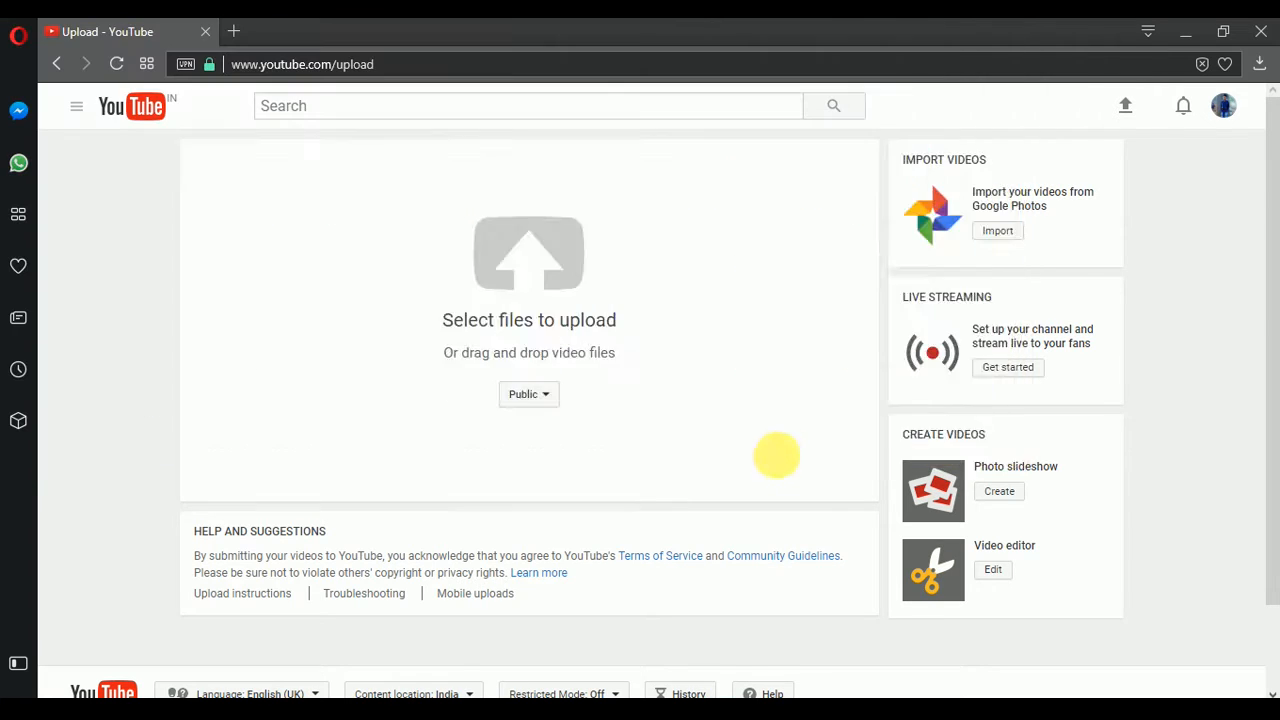
Step: Enter the video title 'Top 5 website for downloading movies in High quality.' and a description
click(528, 254)
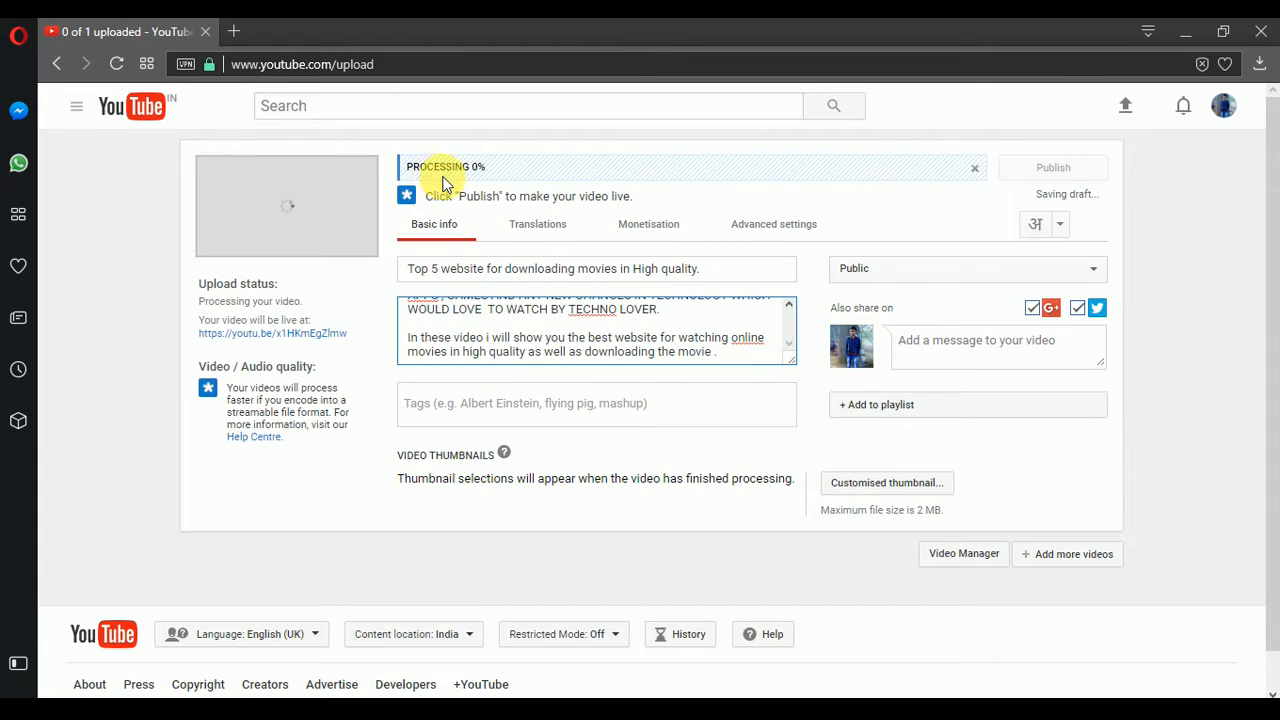
mouse_move(762, 196)
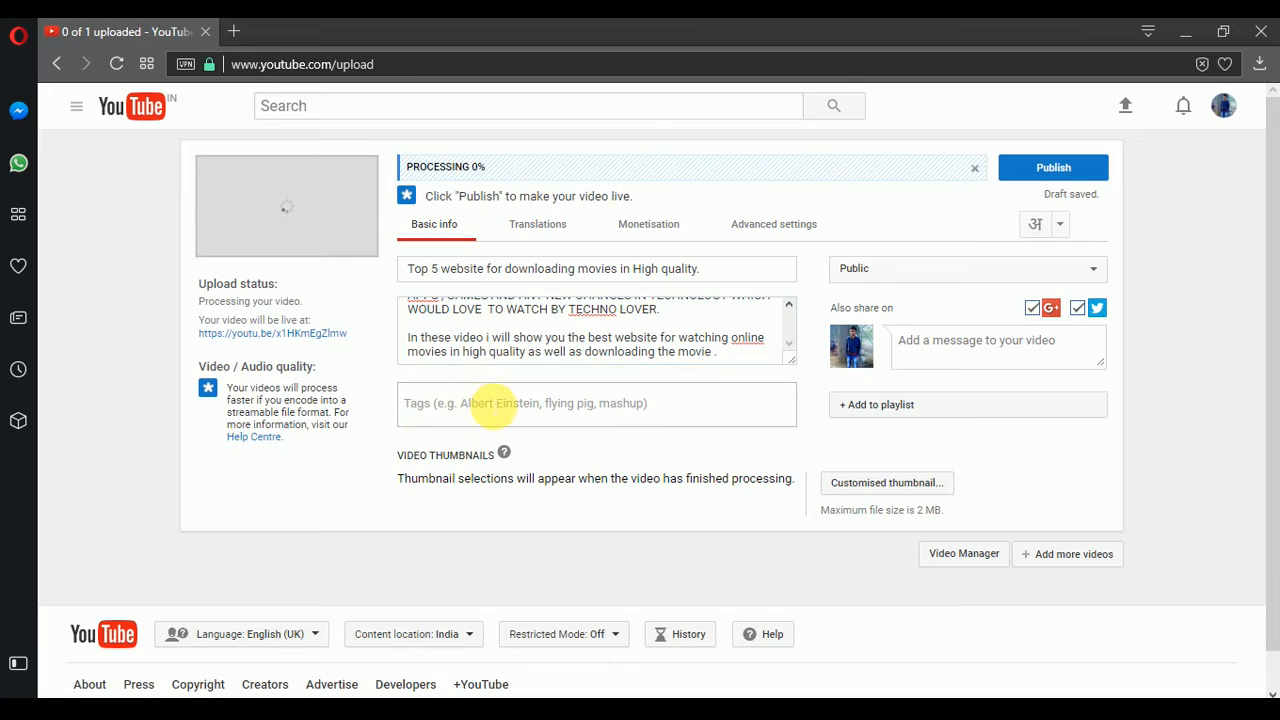
Step: Add the tags high quality, movies in hd, best website, hollywood and bollywood movies
click(500, 403)
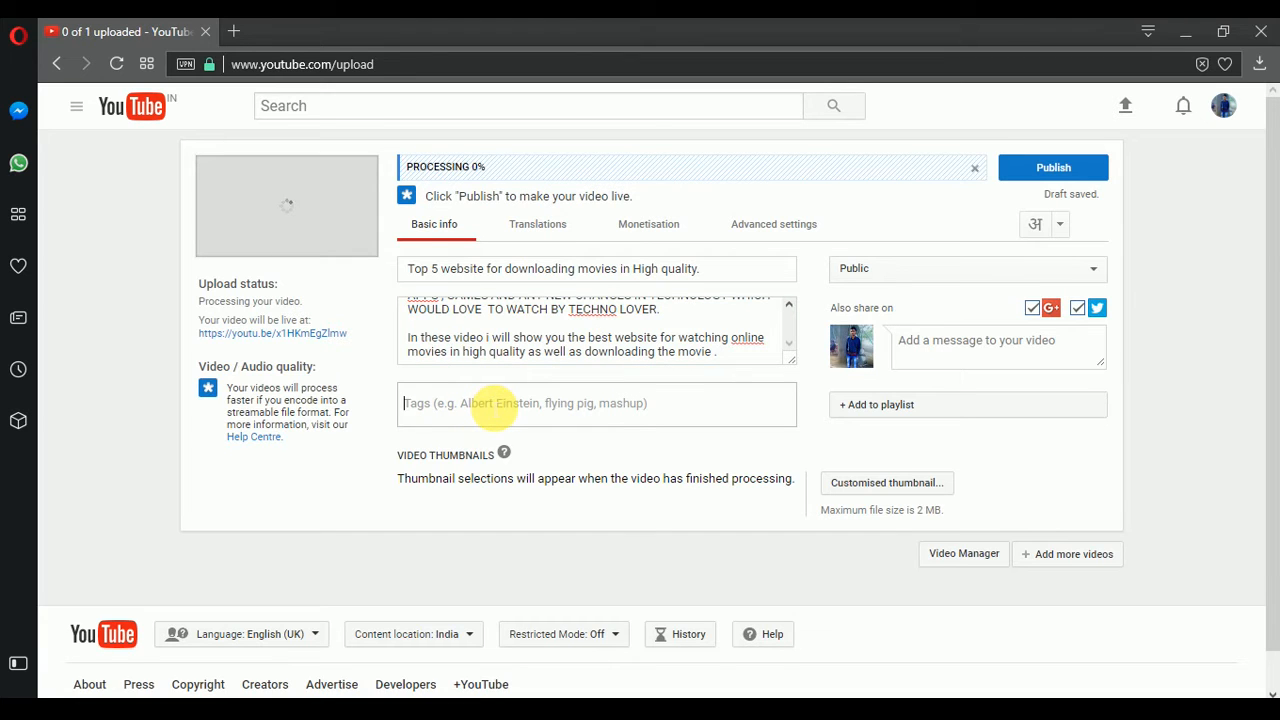
text(high quality, movies in hd, best website, hollywood movies, bollywood movies)
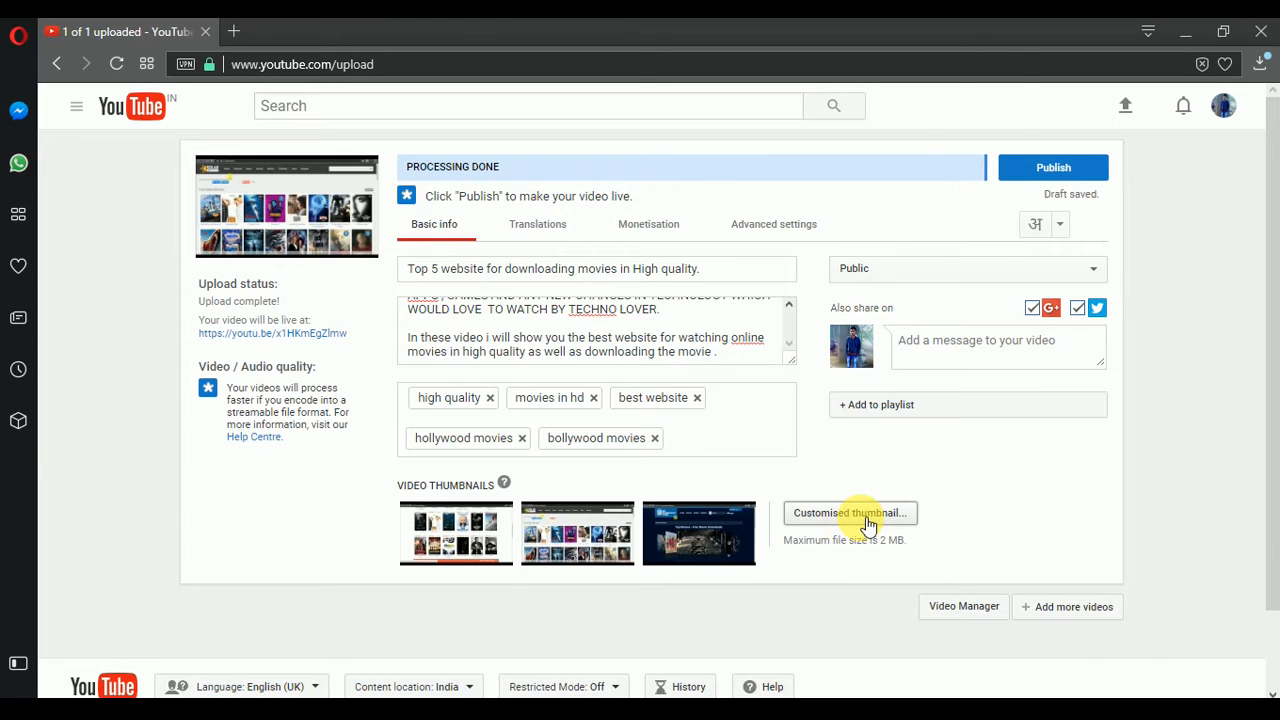
Step: Upload the Top-5-Best-Sites image as the custom thumbnail
click(850, 513)
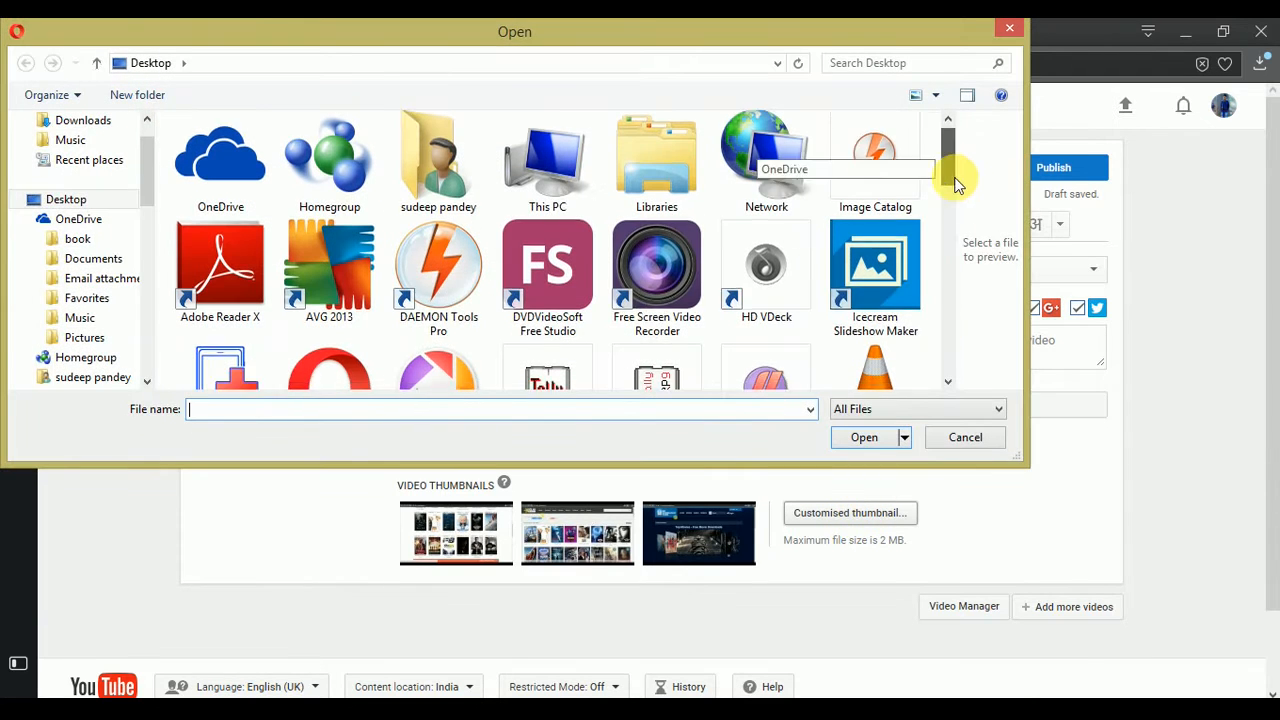
scroll(down, 3)
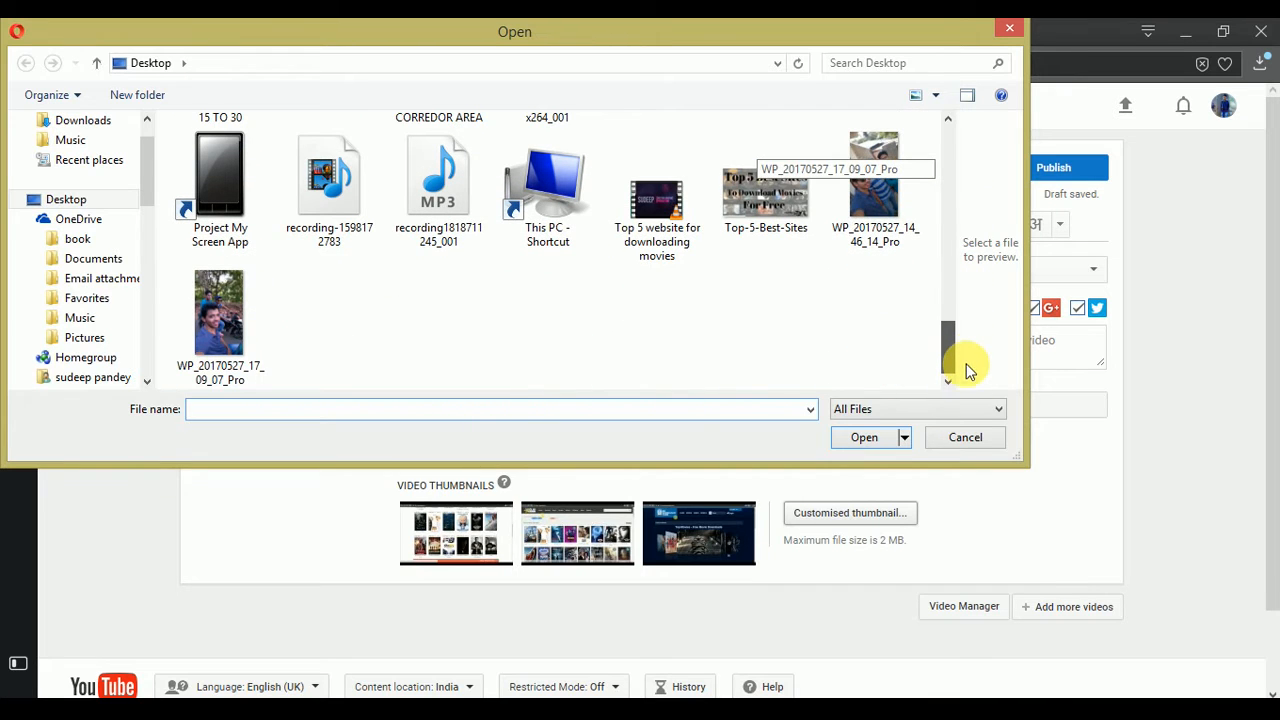
click(766, 217)
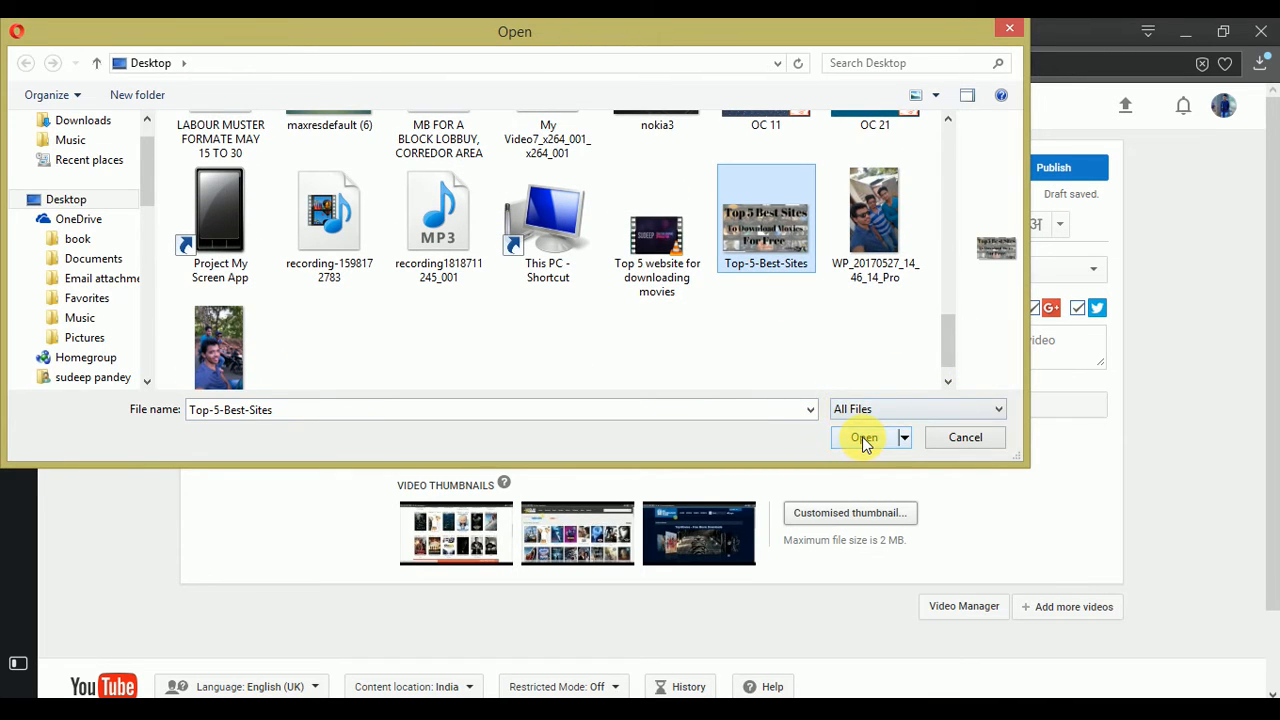
click(863, 437)
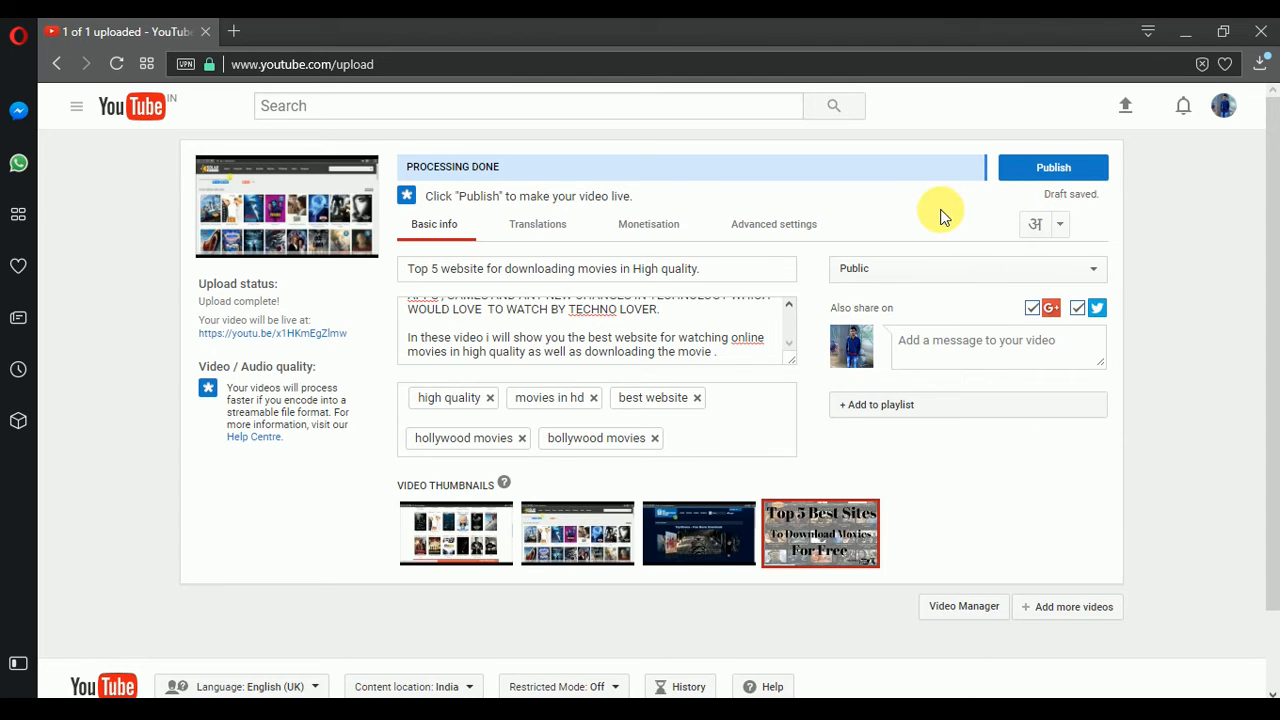
Step: Publish the Top 5 movie-sites video, saving all changes
click(820, 533)
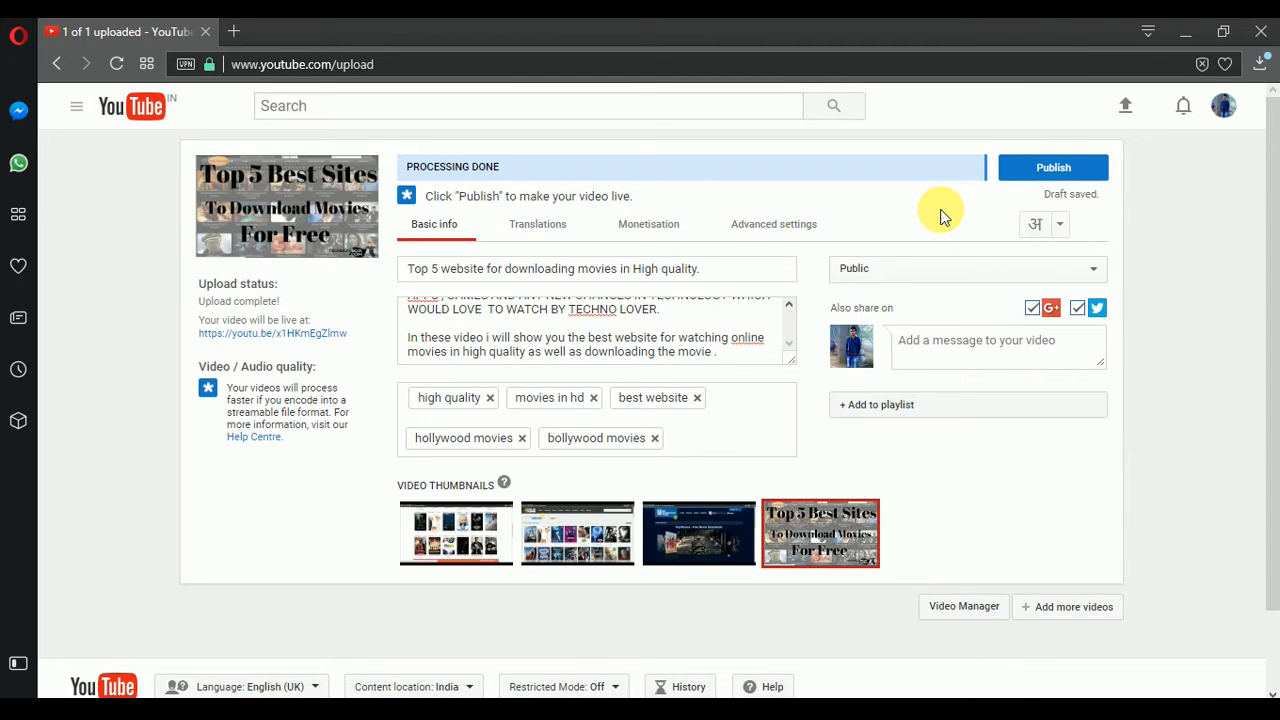
mouse_move(257, 149)
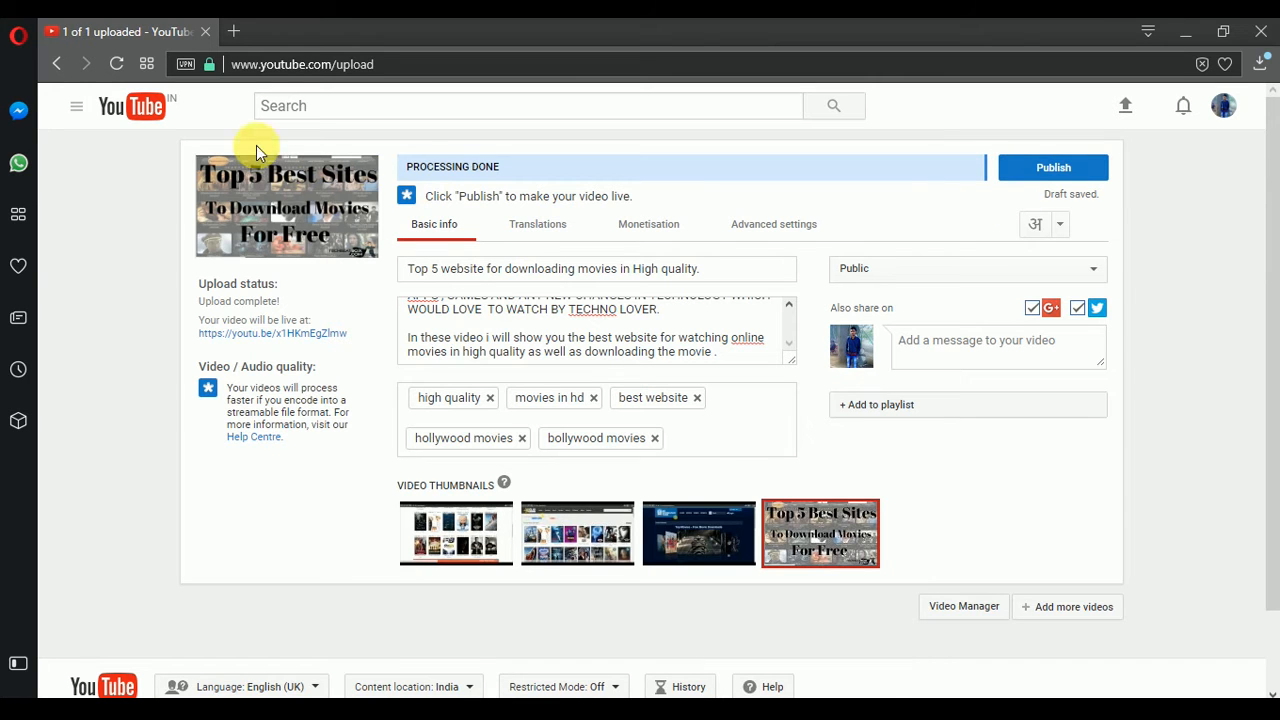
mouse_move(1053, 168)
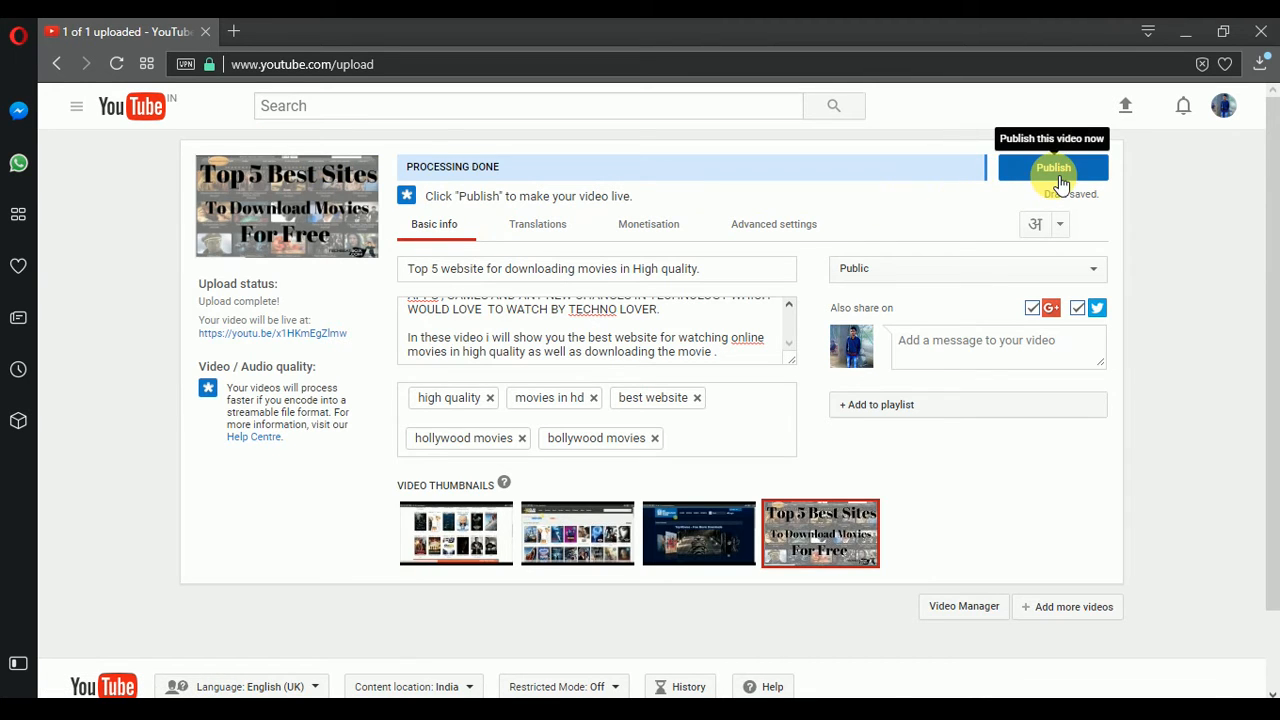
click(1053, 167)
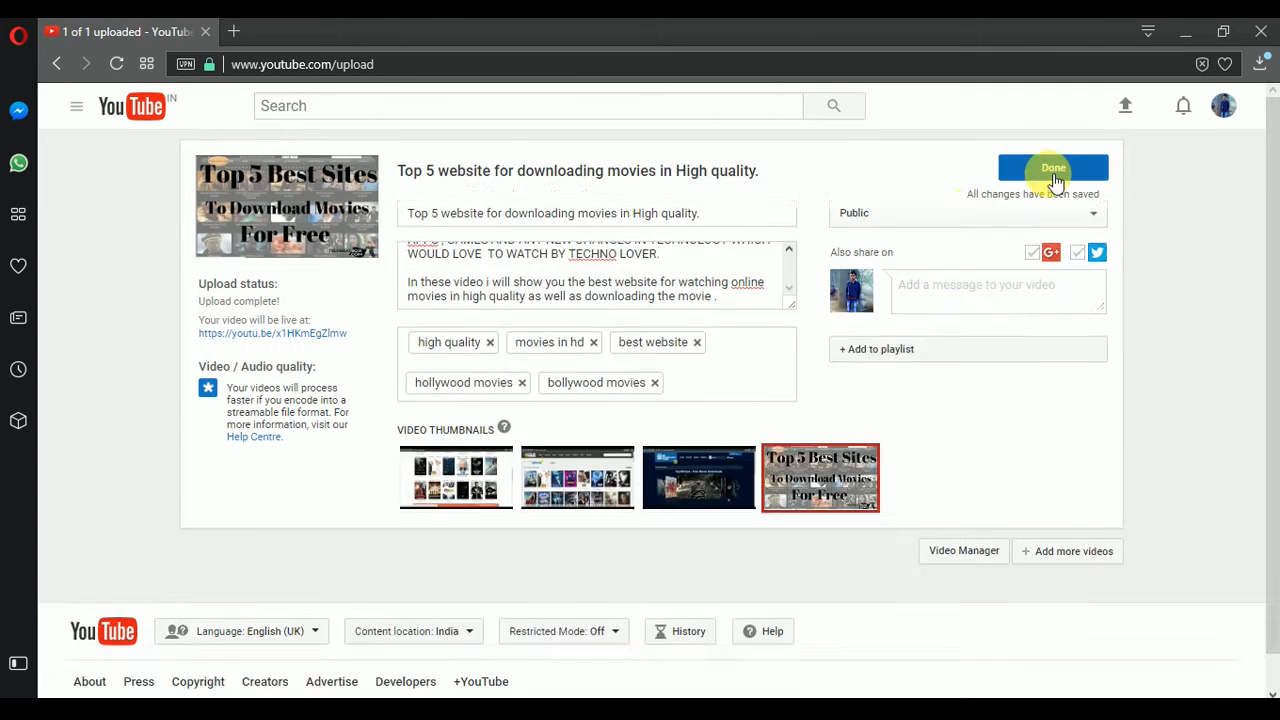
Step: Post the video link to Facebook from the Share section
click(1053, 167)
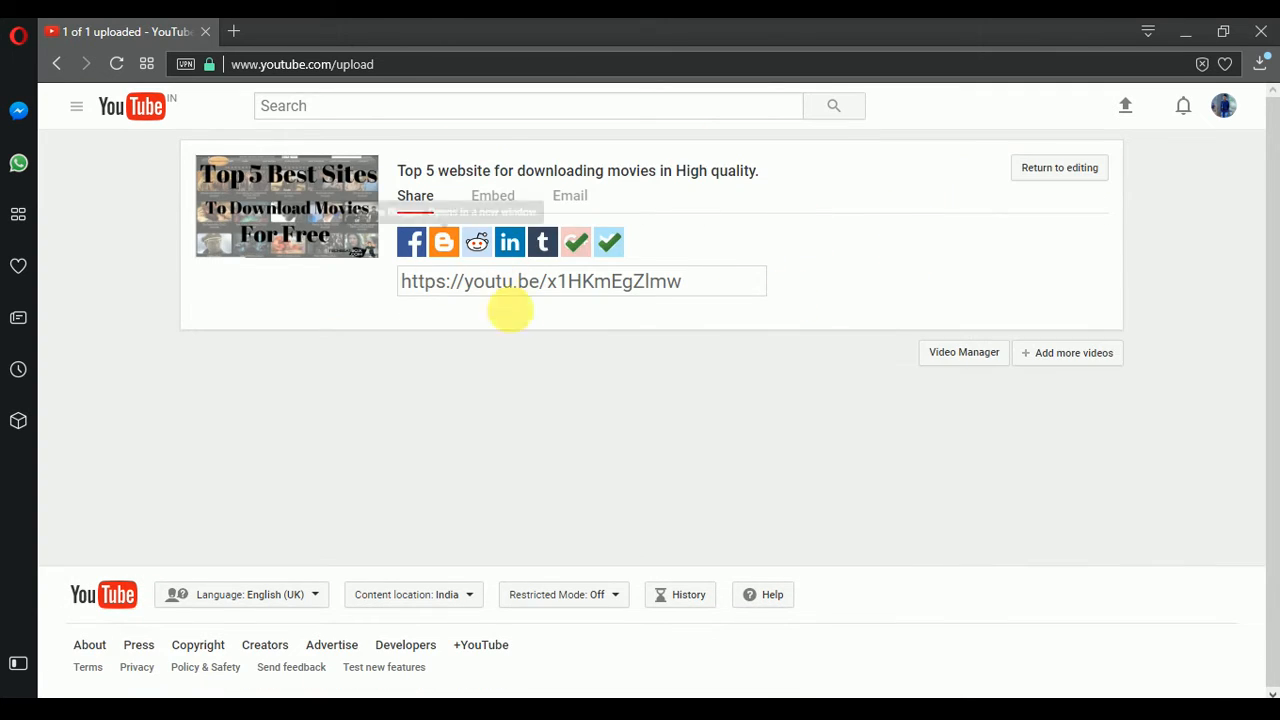
mouse_move(805, 220)
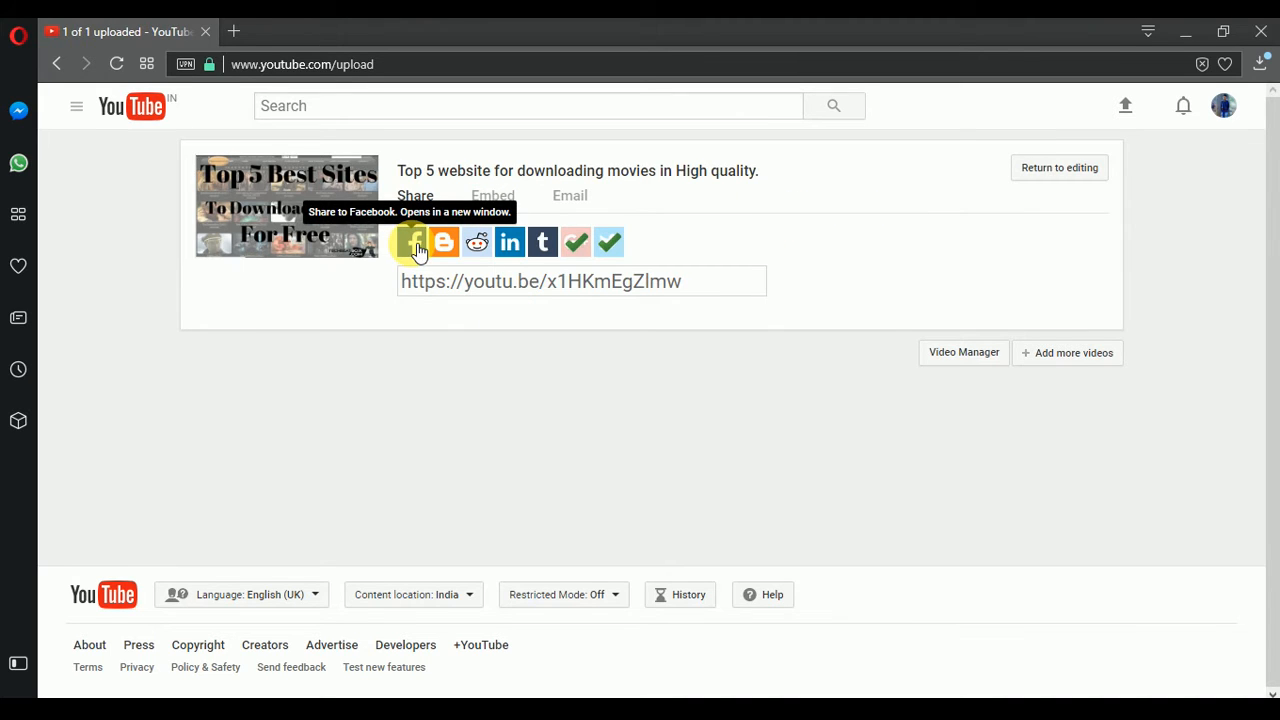
click(411, 242)
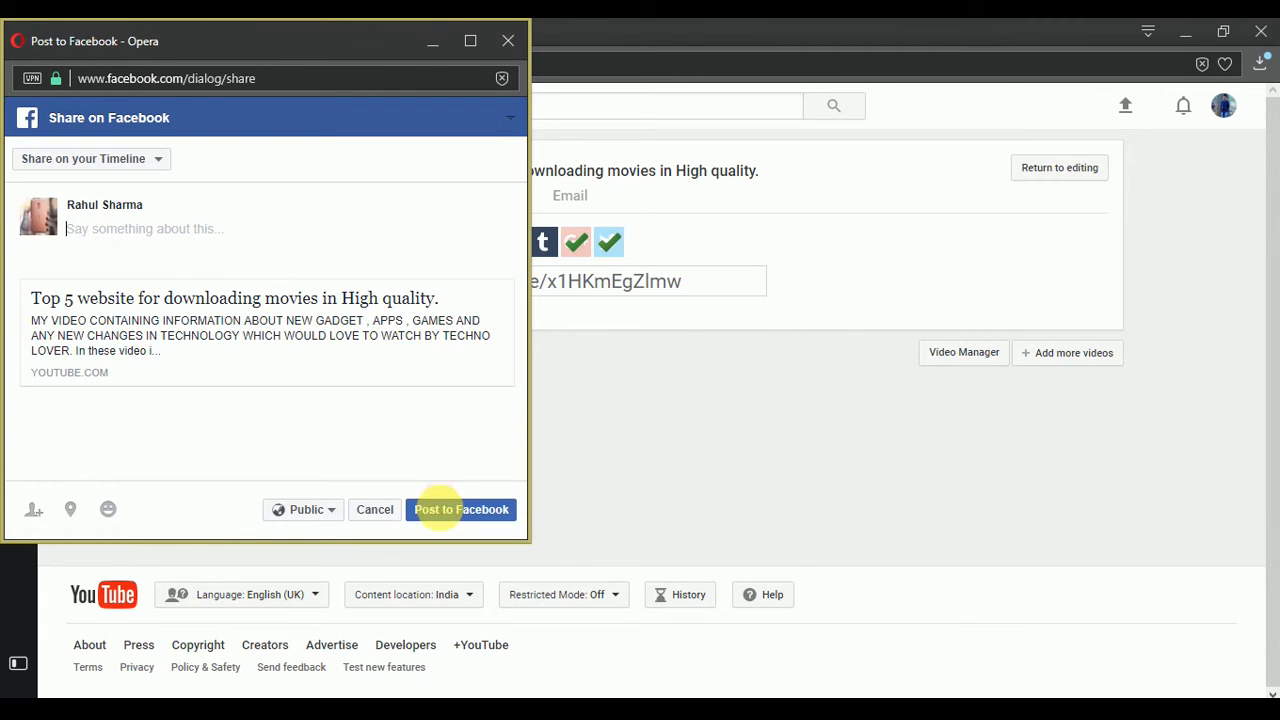
click(461, 509)
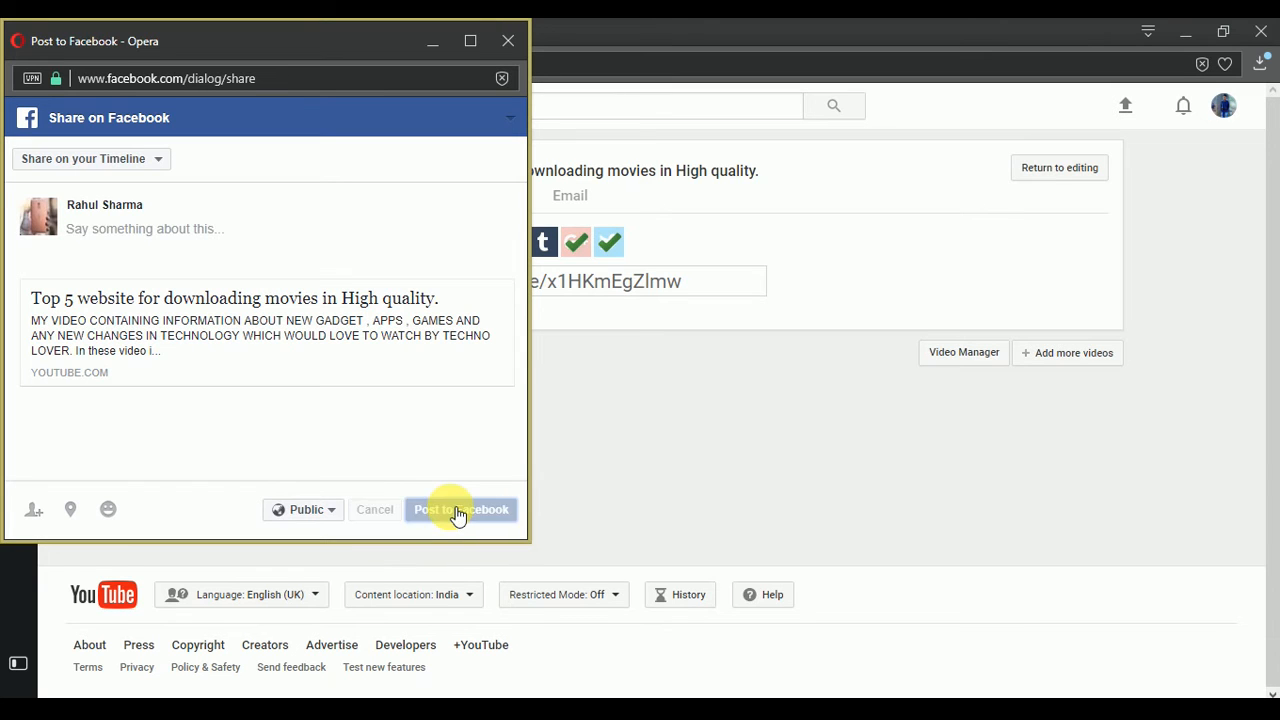
mouse_move(455, 510)
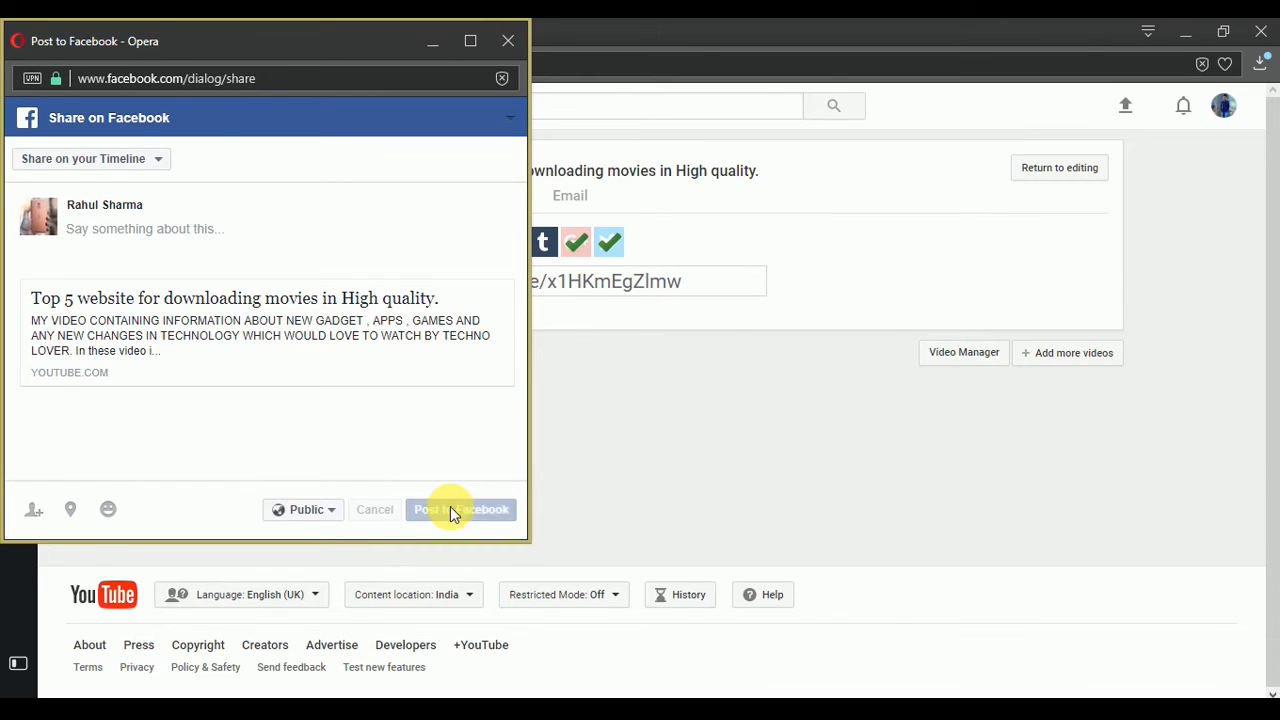
click(461, 509)
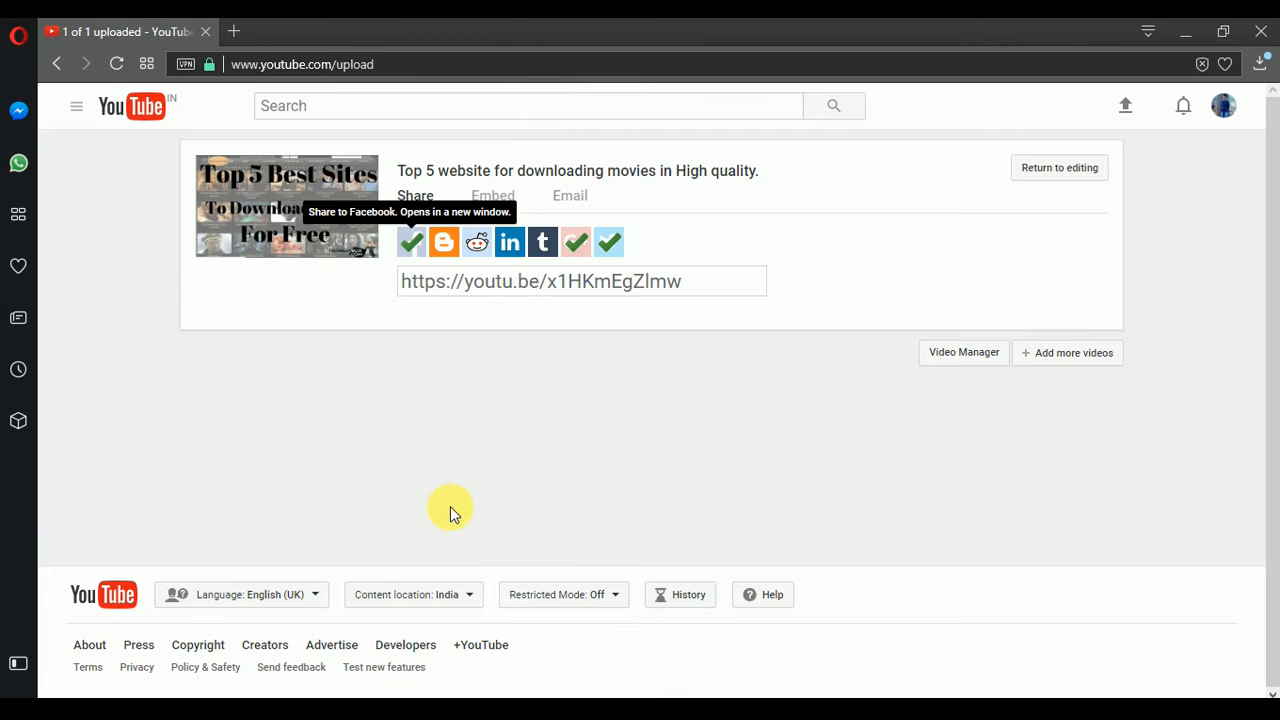
Step: Go to the YouTube home page, then My channel
click(131, 106)
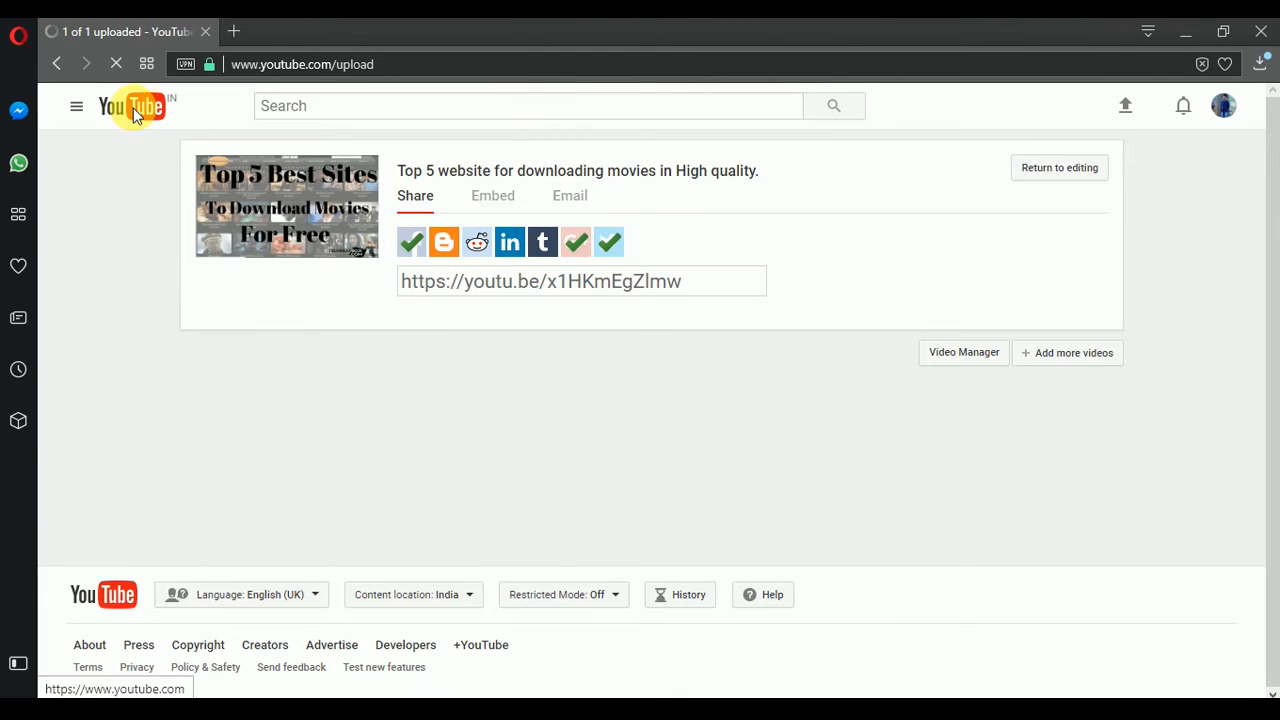
click(130, 106)
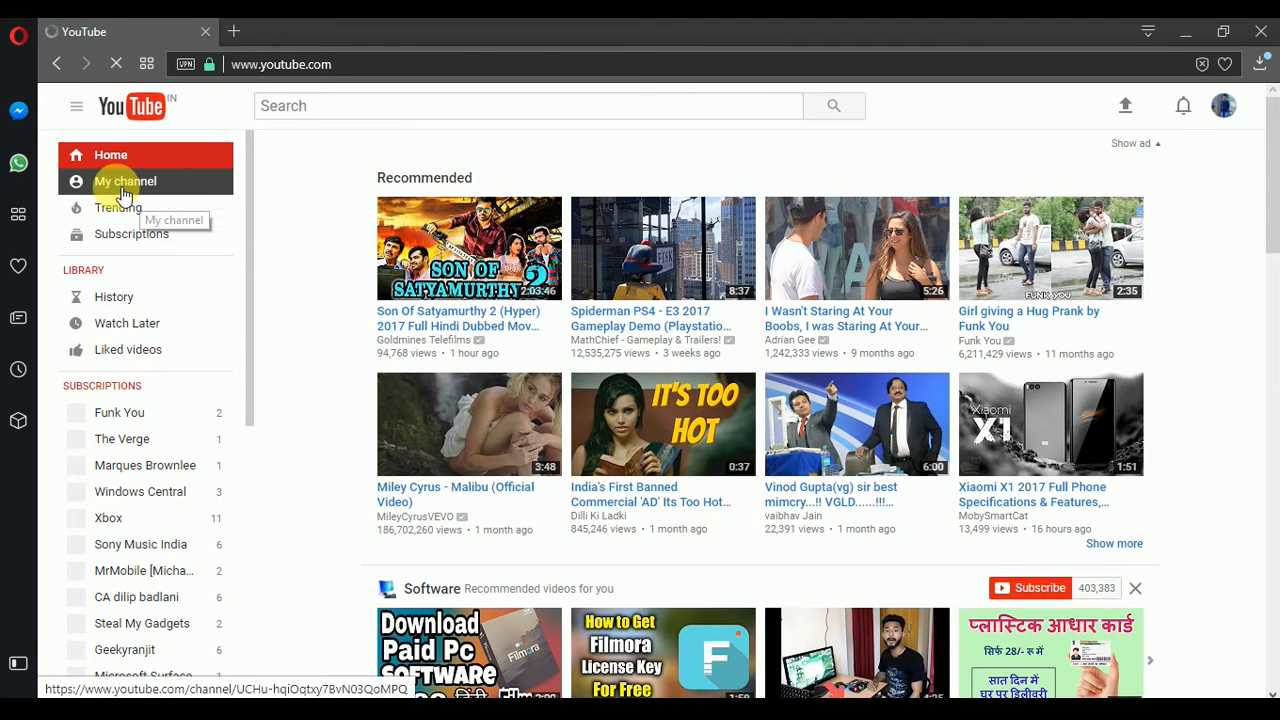
click(125, 181)
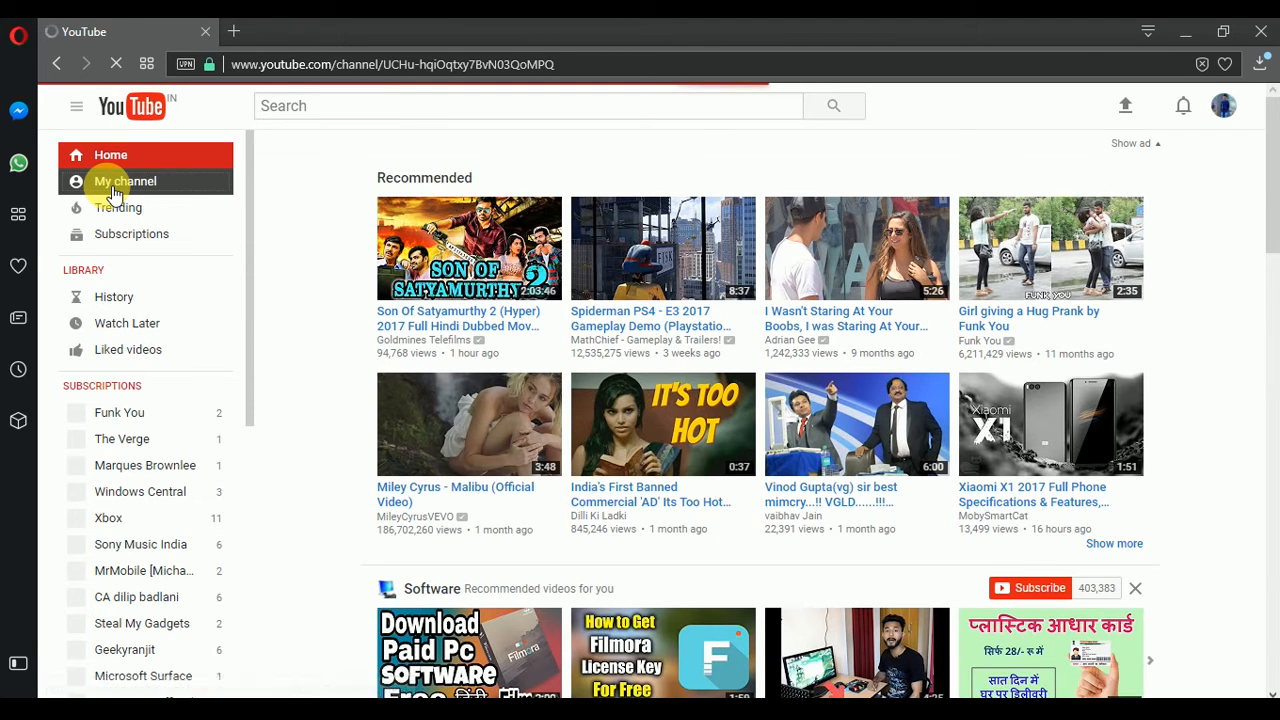
click(125, 181)
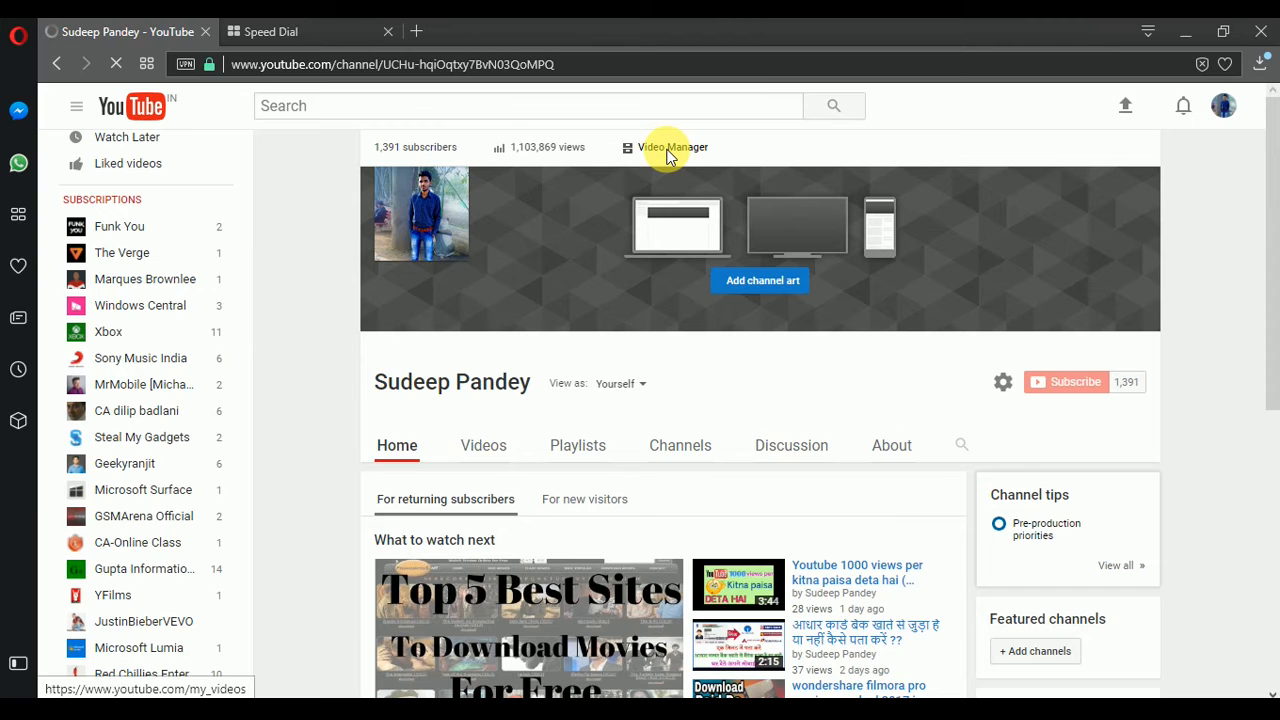
Step: Show the uploaded videos list, then load Google AdSense from history in a second tab
click(672, 147)
text(ads)
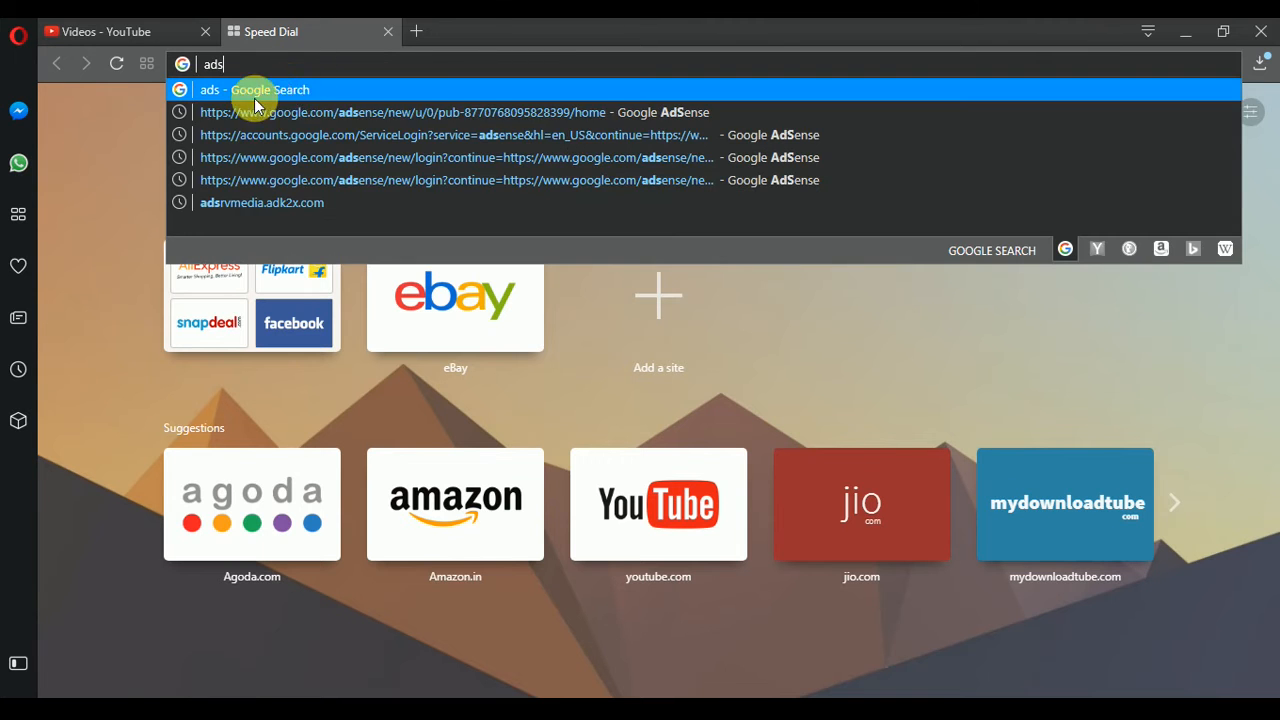
mouse_move(262, 135)
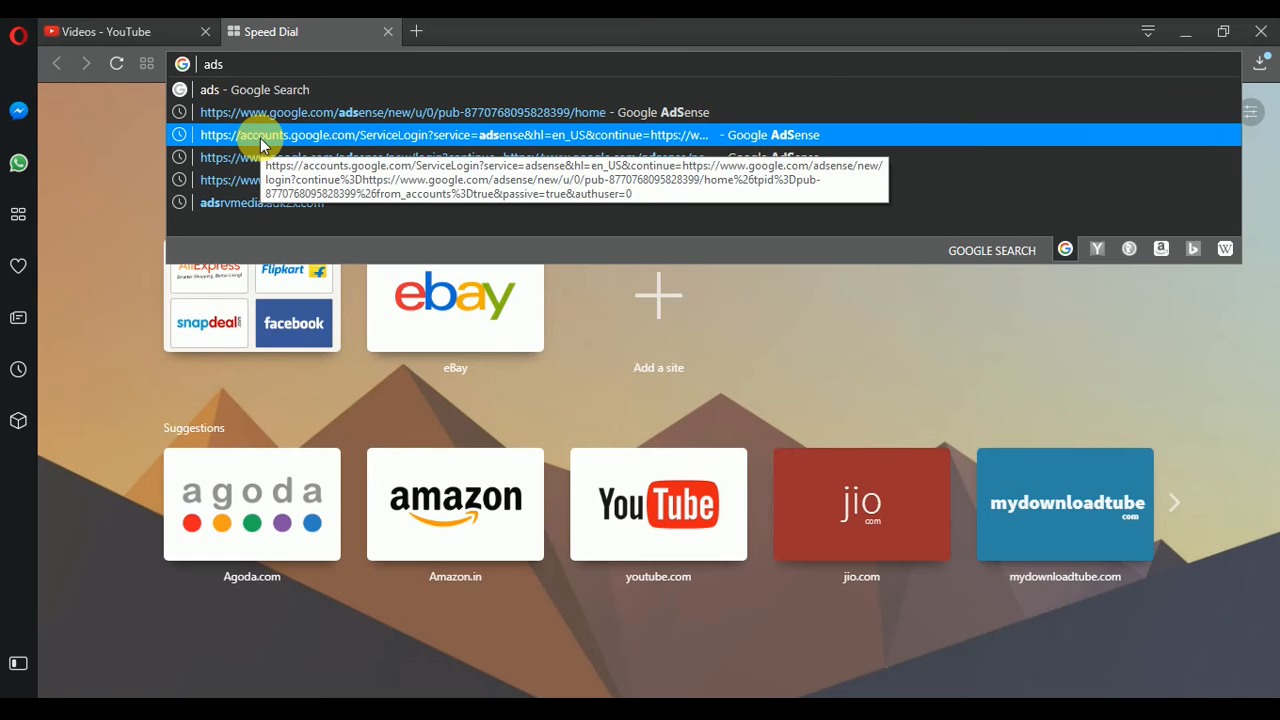
click(460, 135)
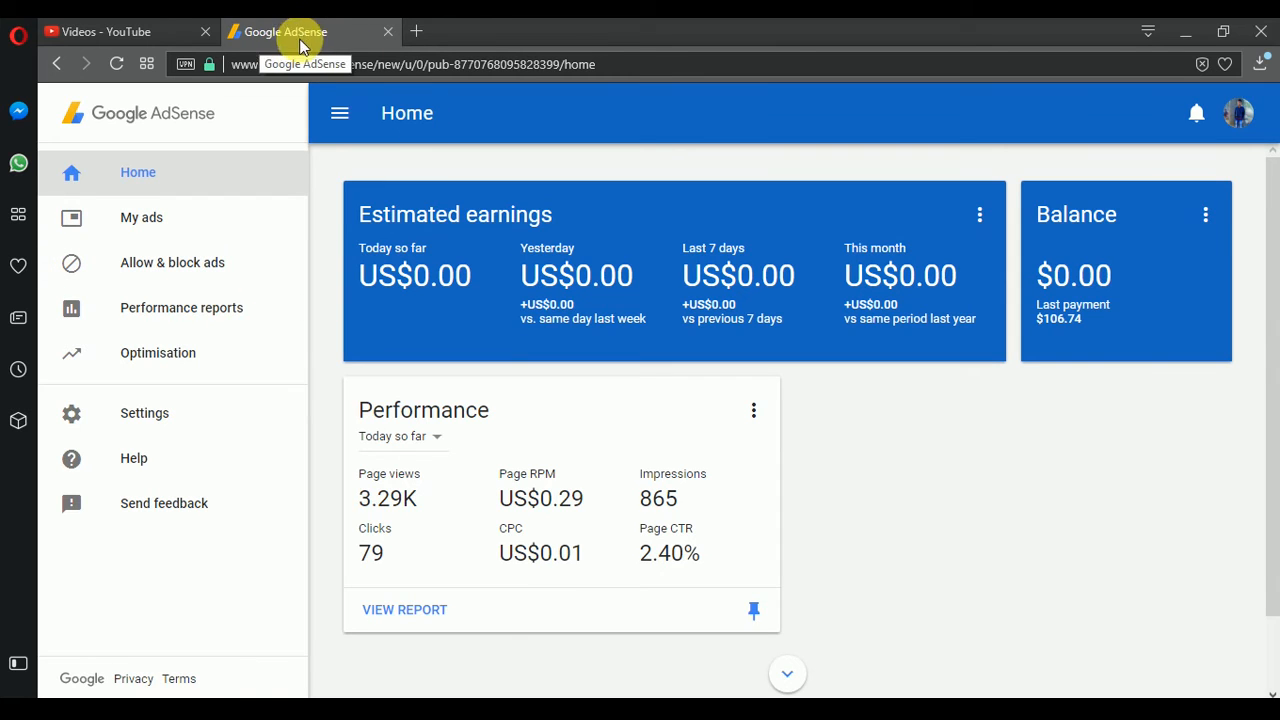
mouse_move(263, 205)
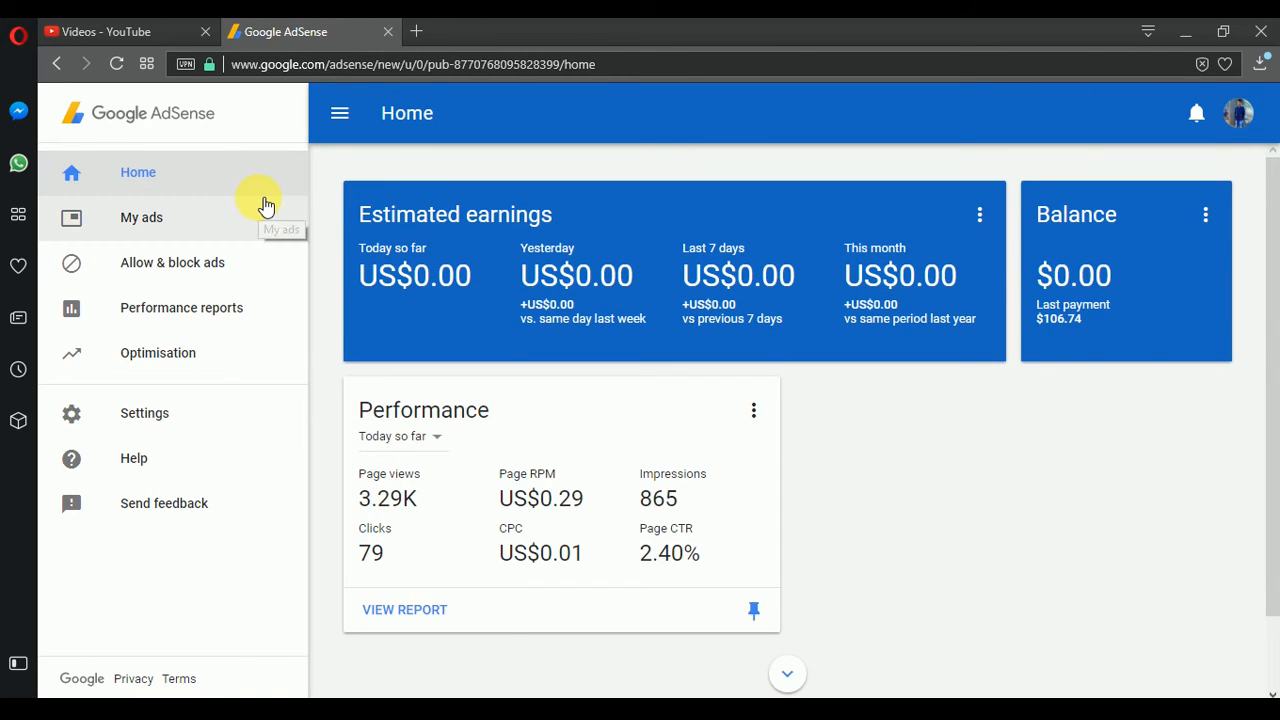
mouse_move(228, 255)
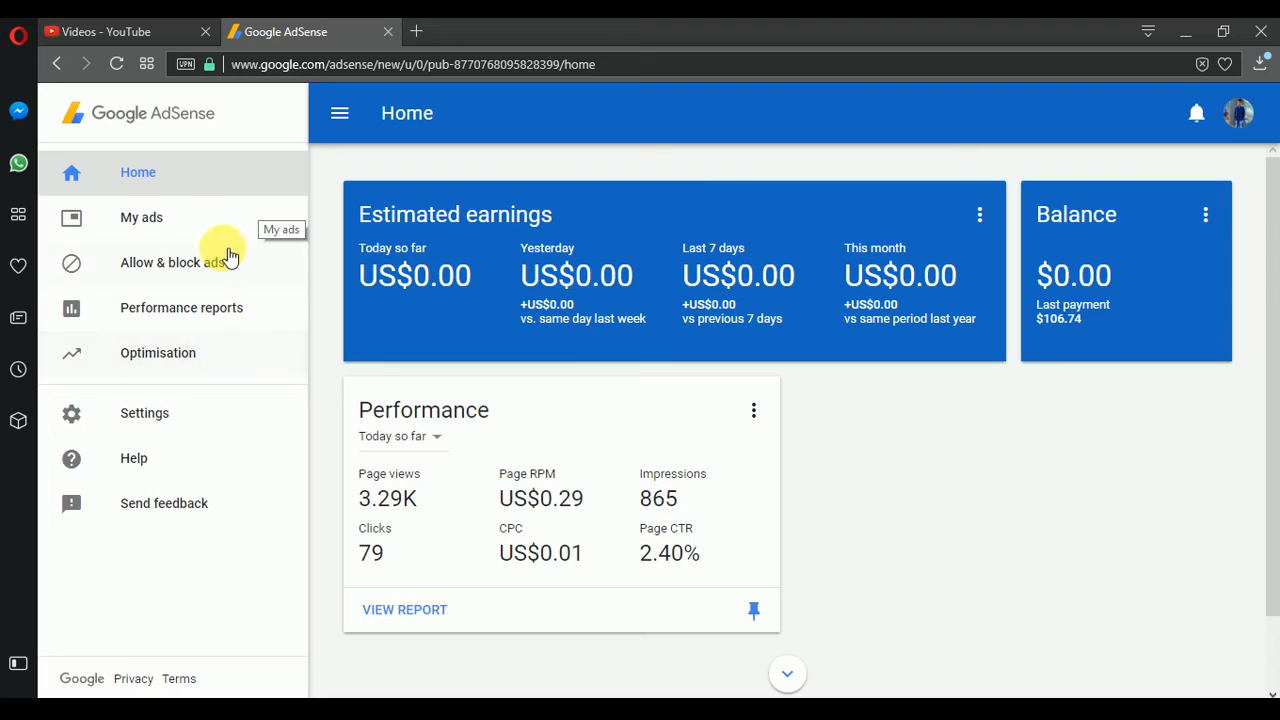
Step: Go to My ads > Content > URL channels to list the 43 active channels
click(141, 217)
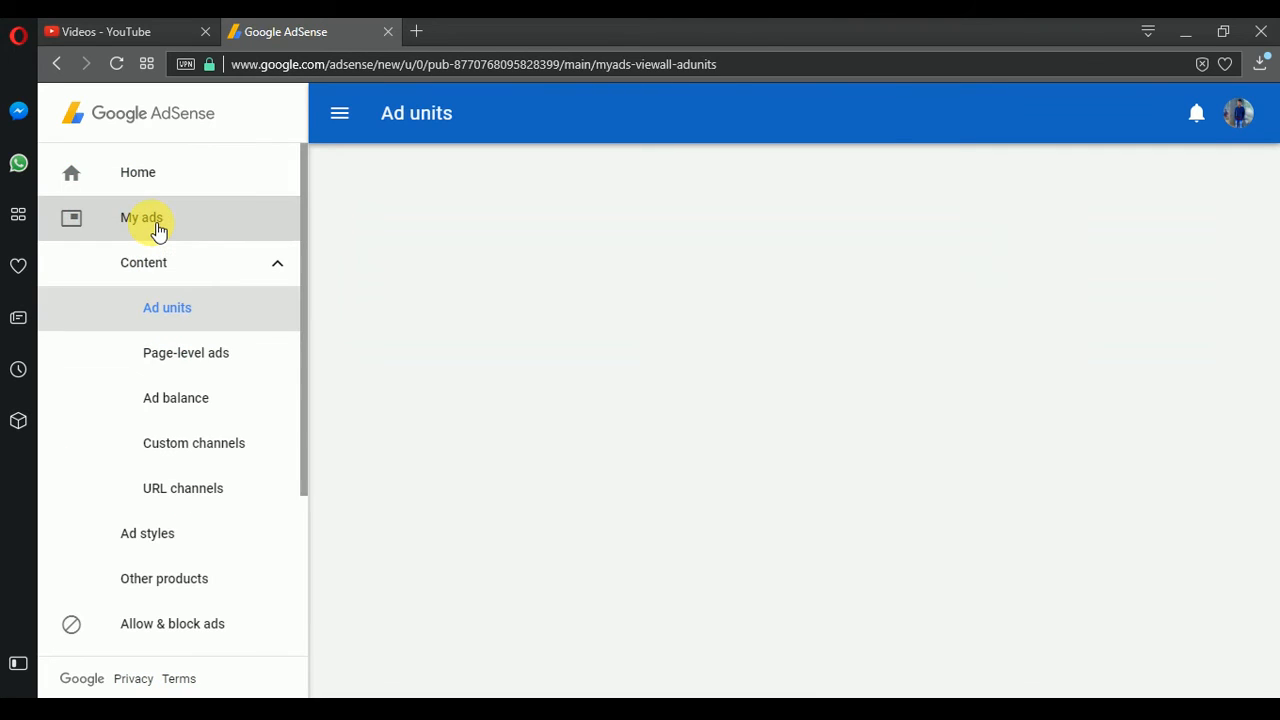
mouse_move(220, 455)
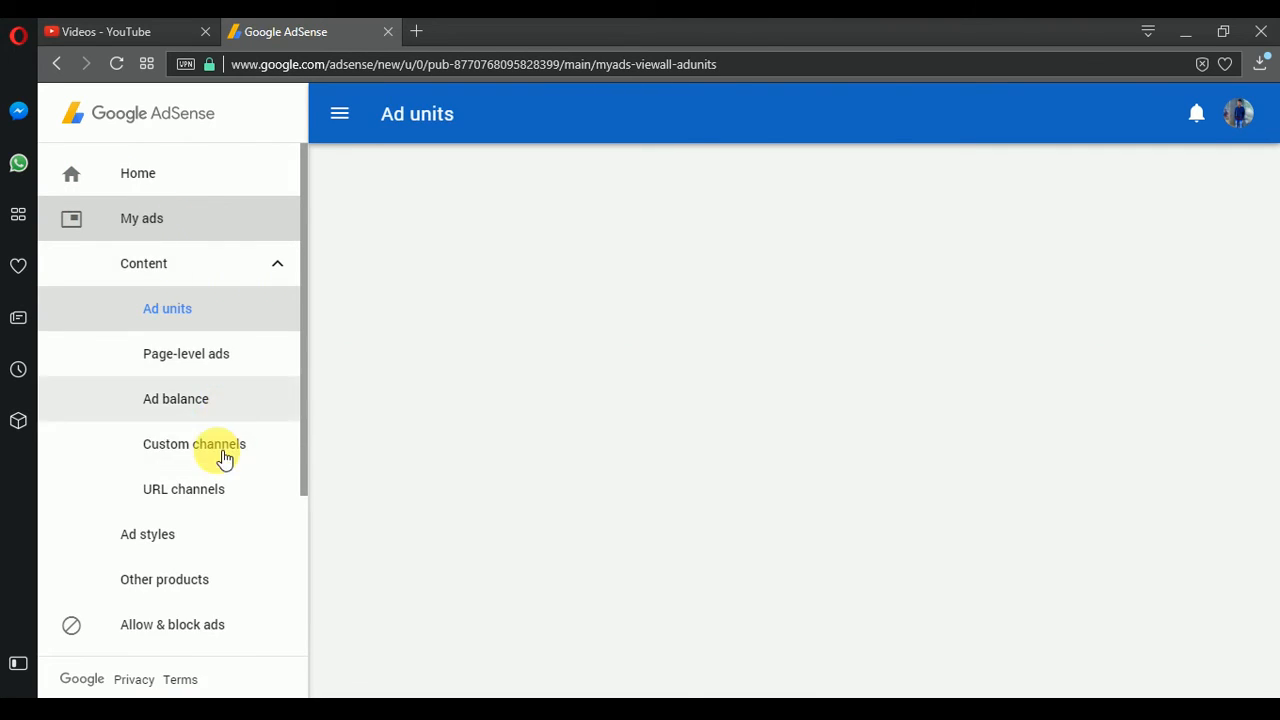
click(184, 489)
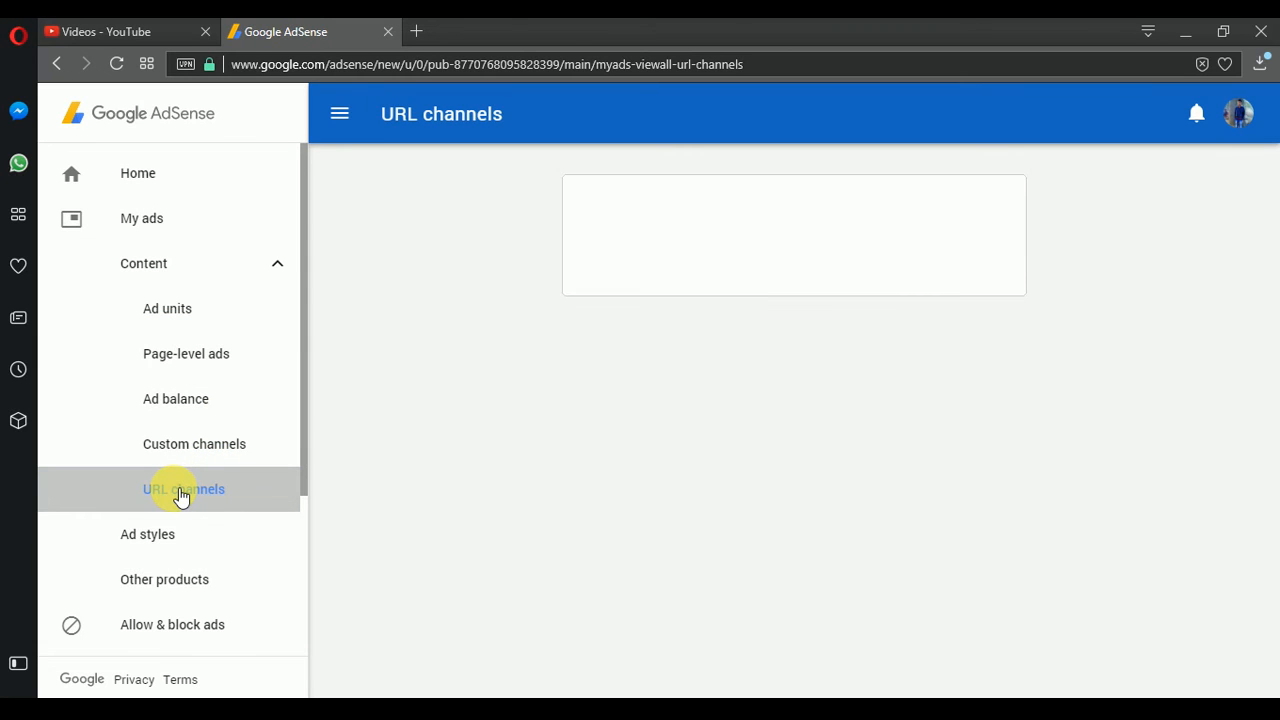
click(183, 489)
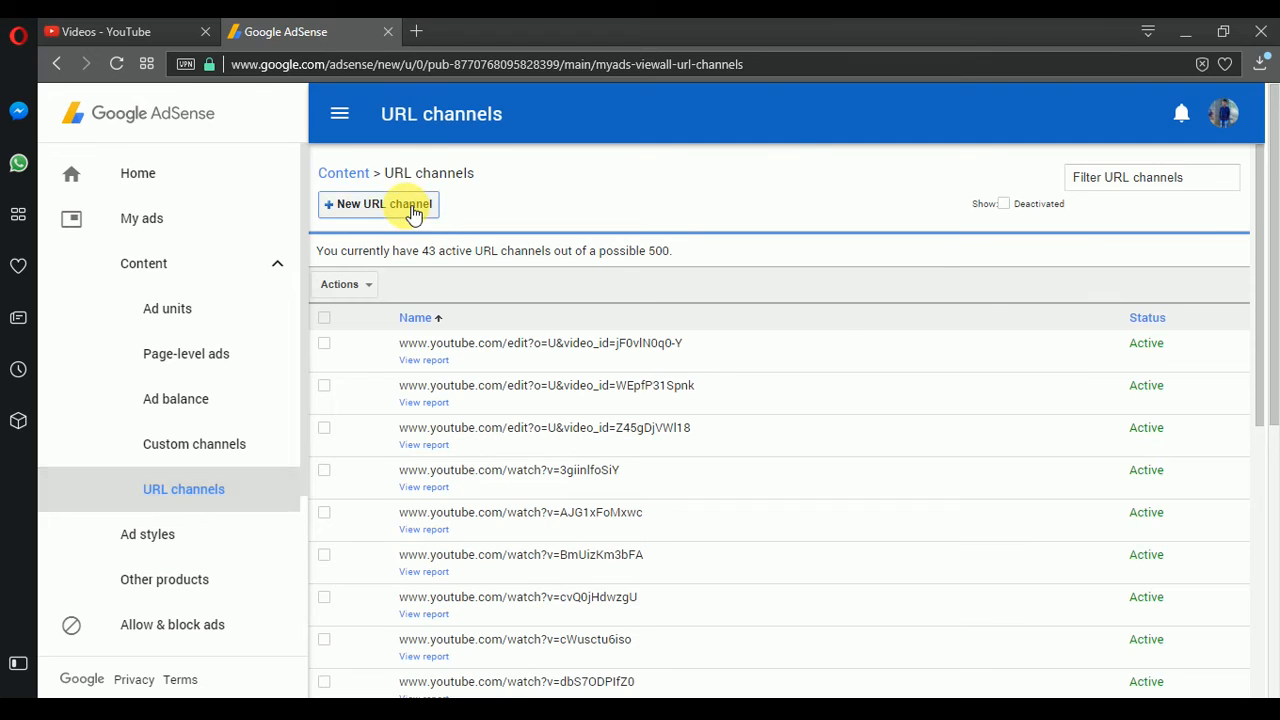
Step: Add the Top 5 video's YouTube watch link as a new URL channel
click(378, 204)
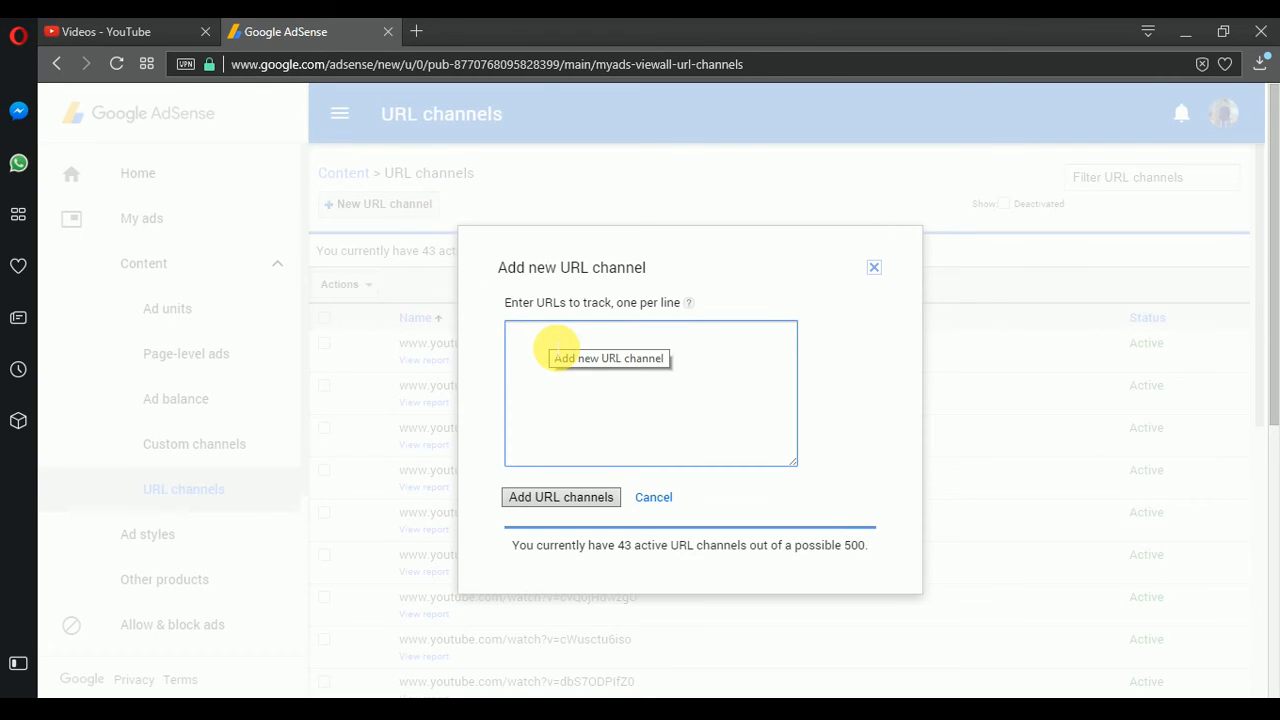
click(120, 31)
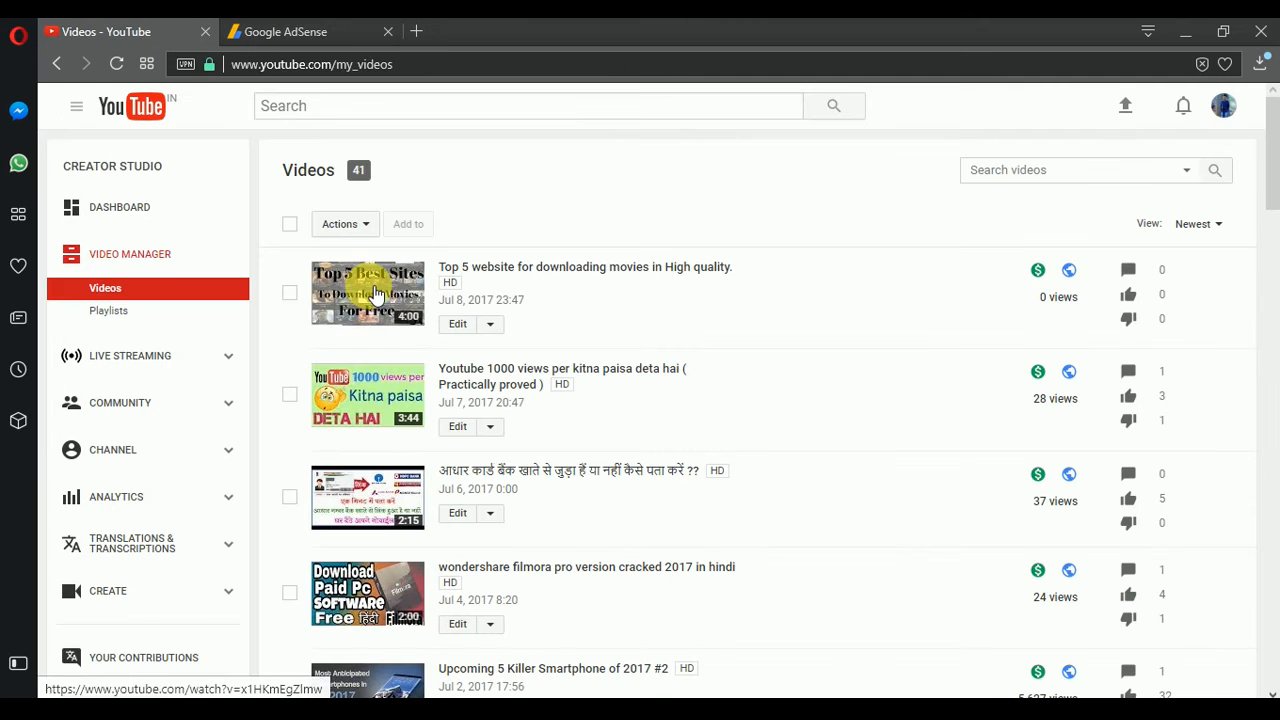
right_click(367, 293)
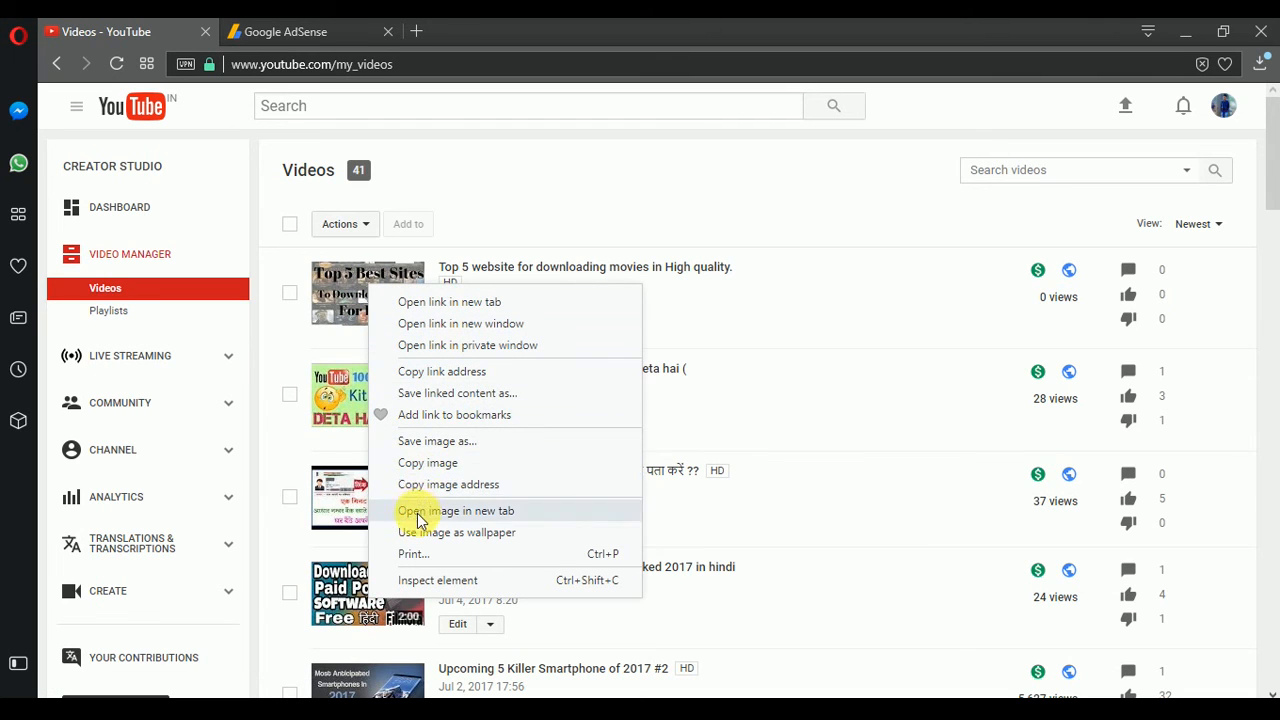
mouse_move(470, 371)
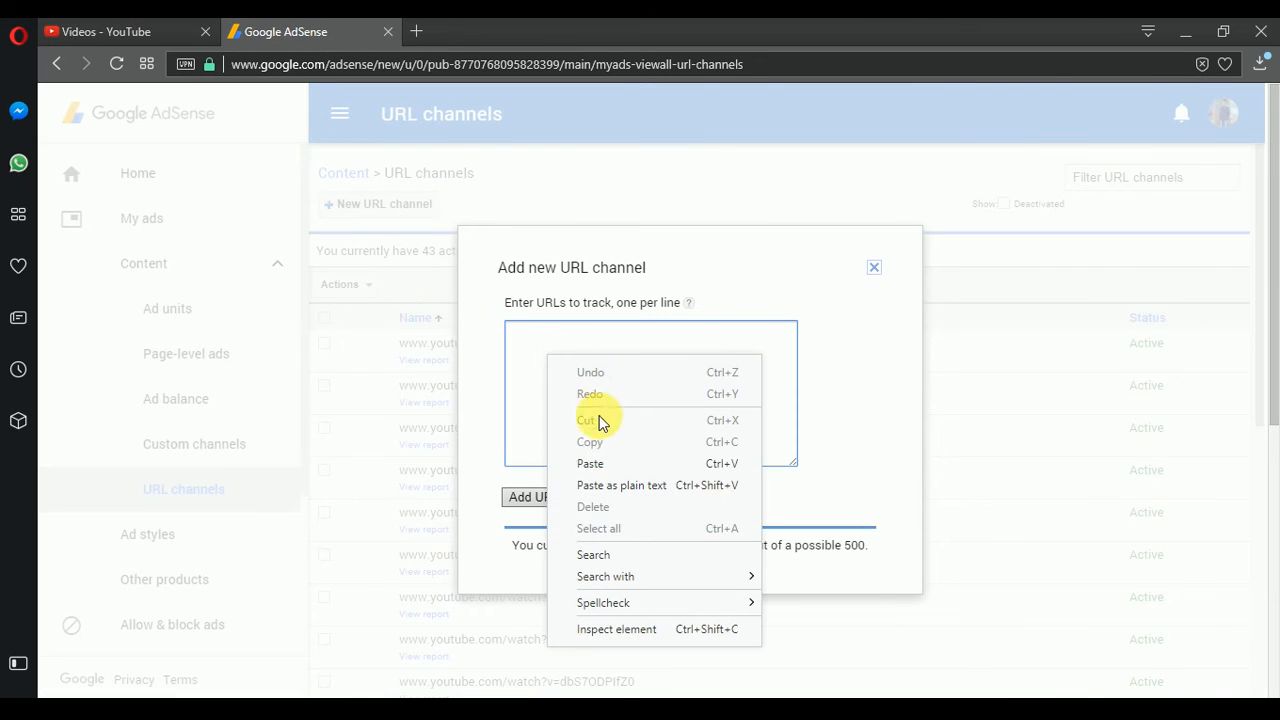
click(590, 463)
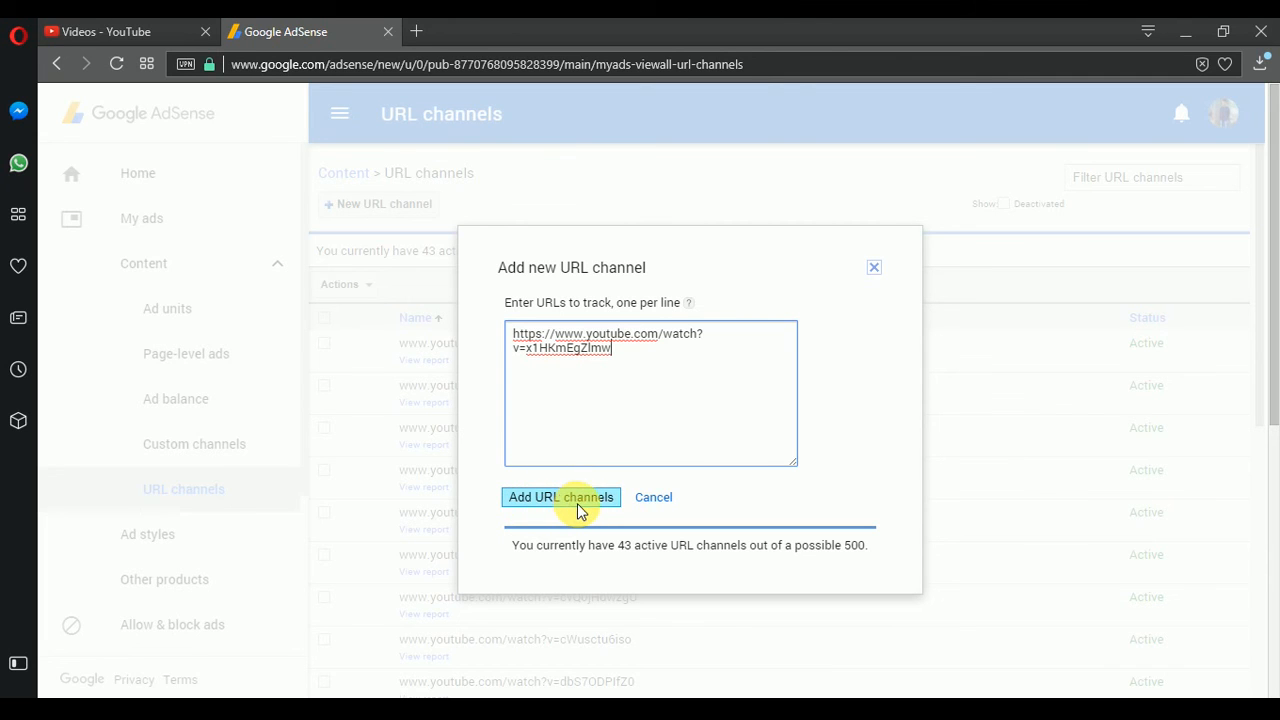
click(561, 497)
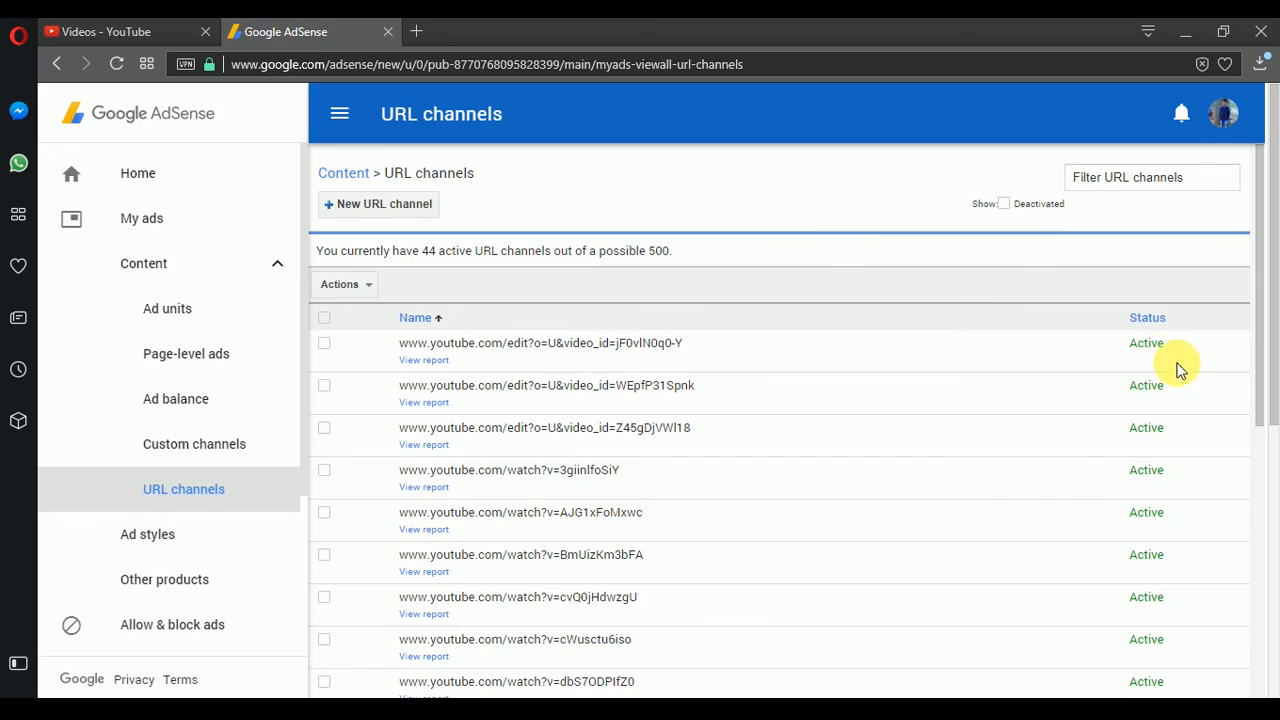
mouse_move(465, 350)
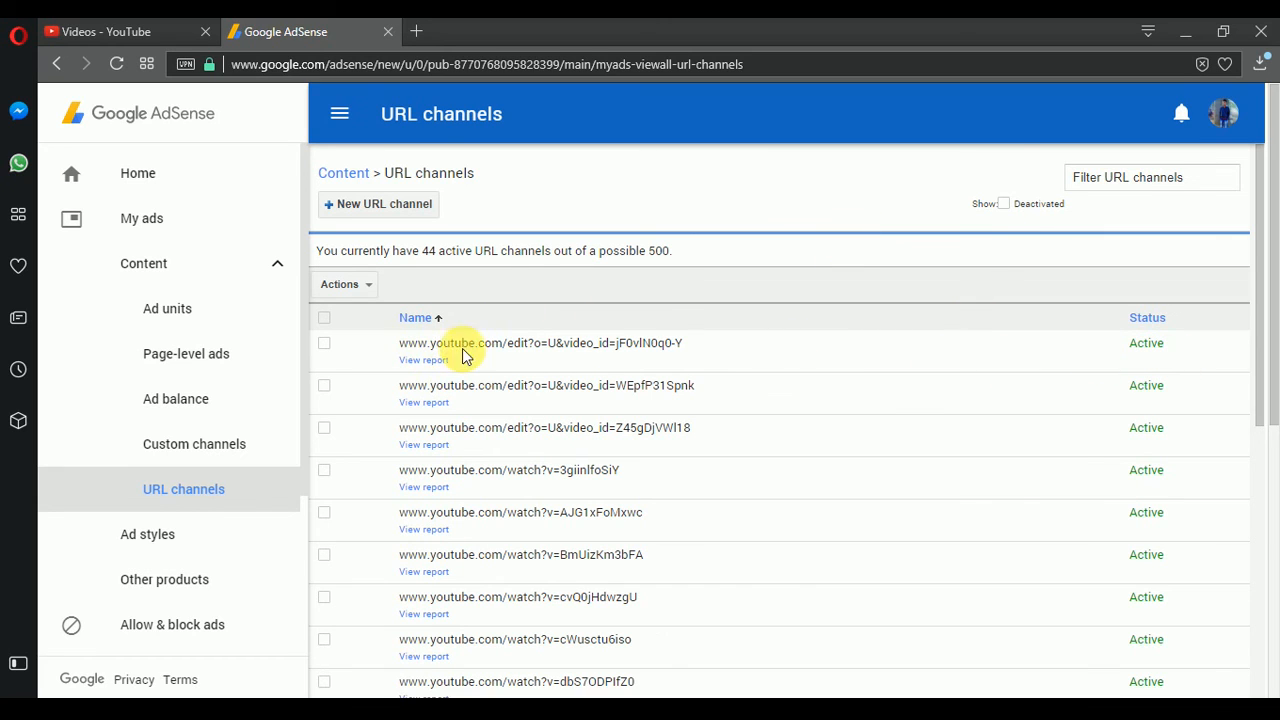
mouse_move(275, 220)
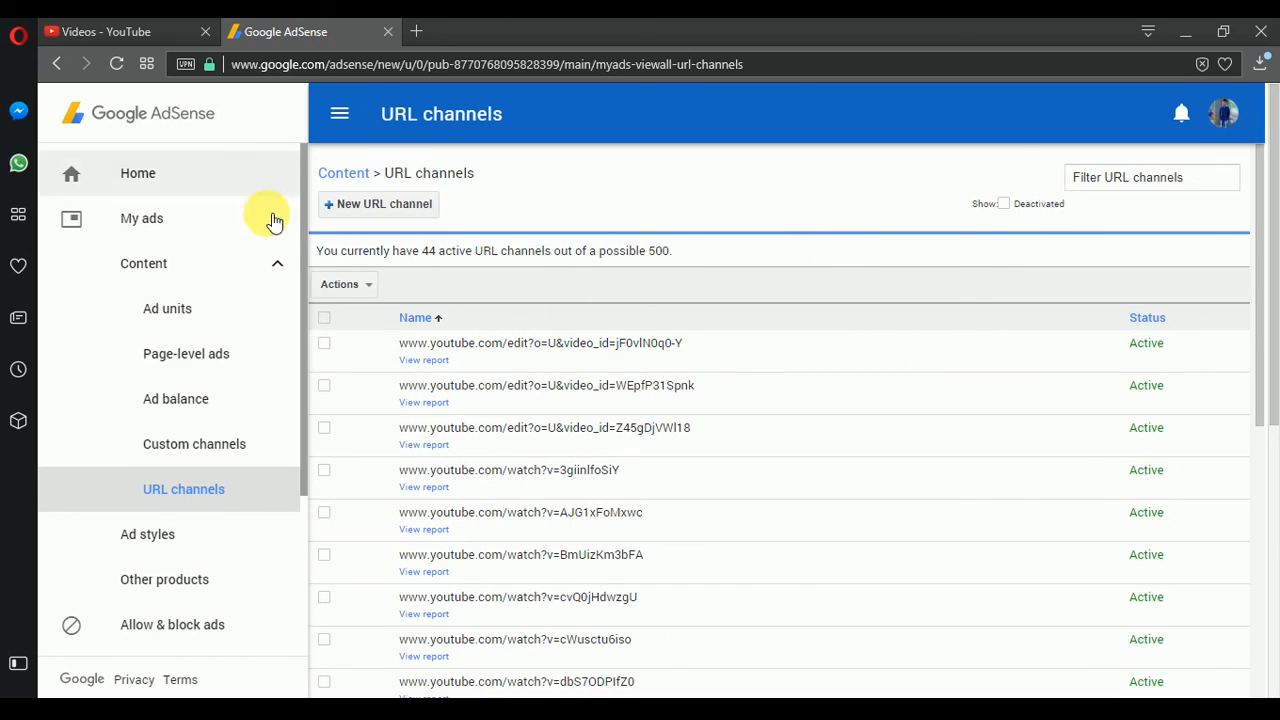
mouse_move(291, 167)
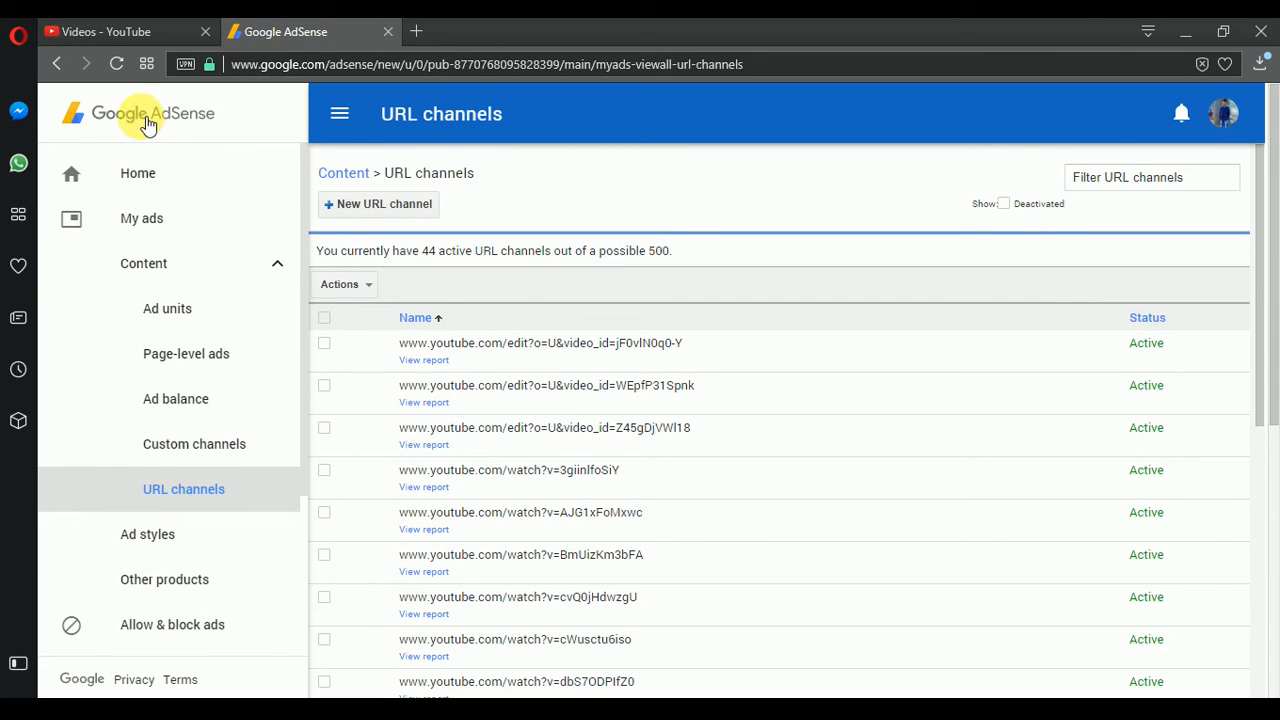
Step: Return to the Videos - YouTube tab with the Top 5 video listed first
click(120, 31)
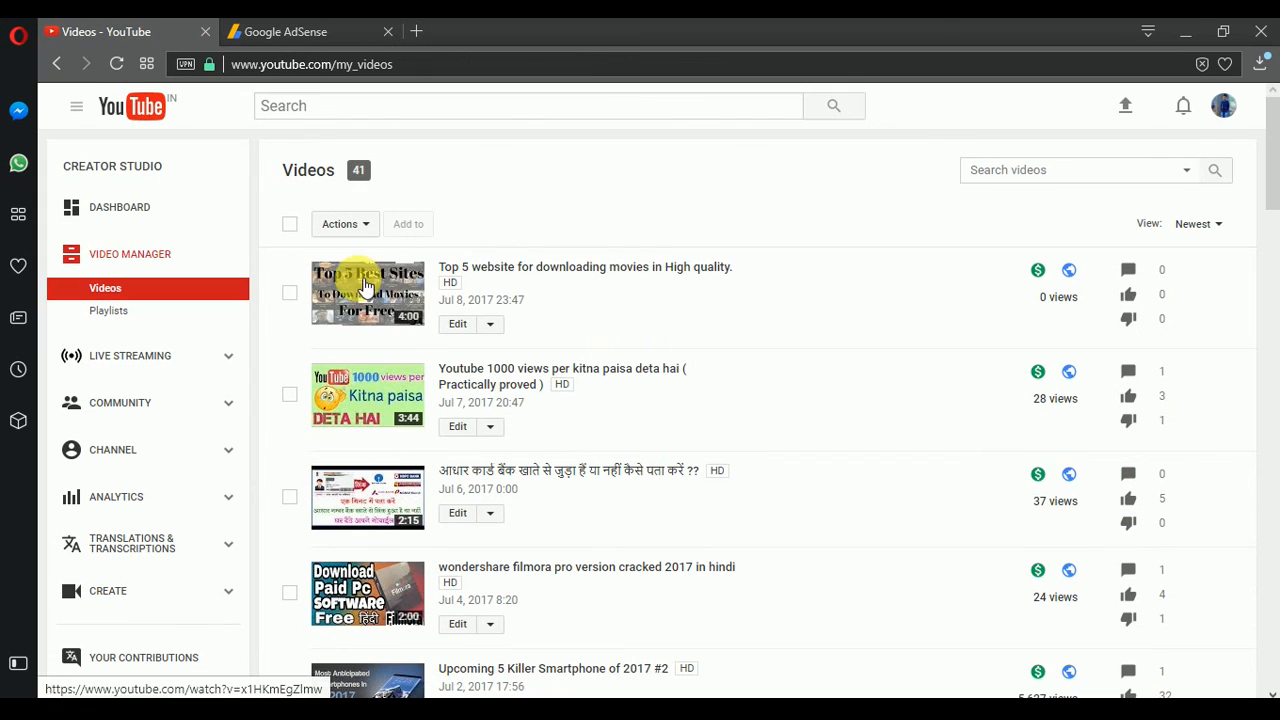
mouse_move(548, 210)
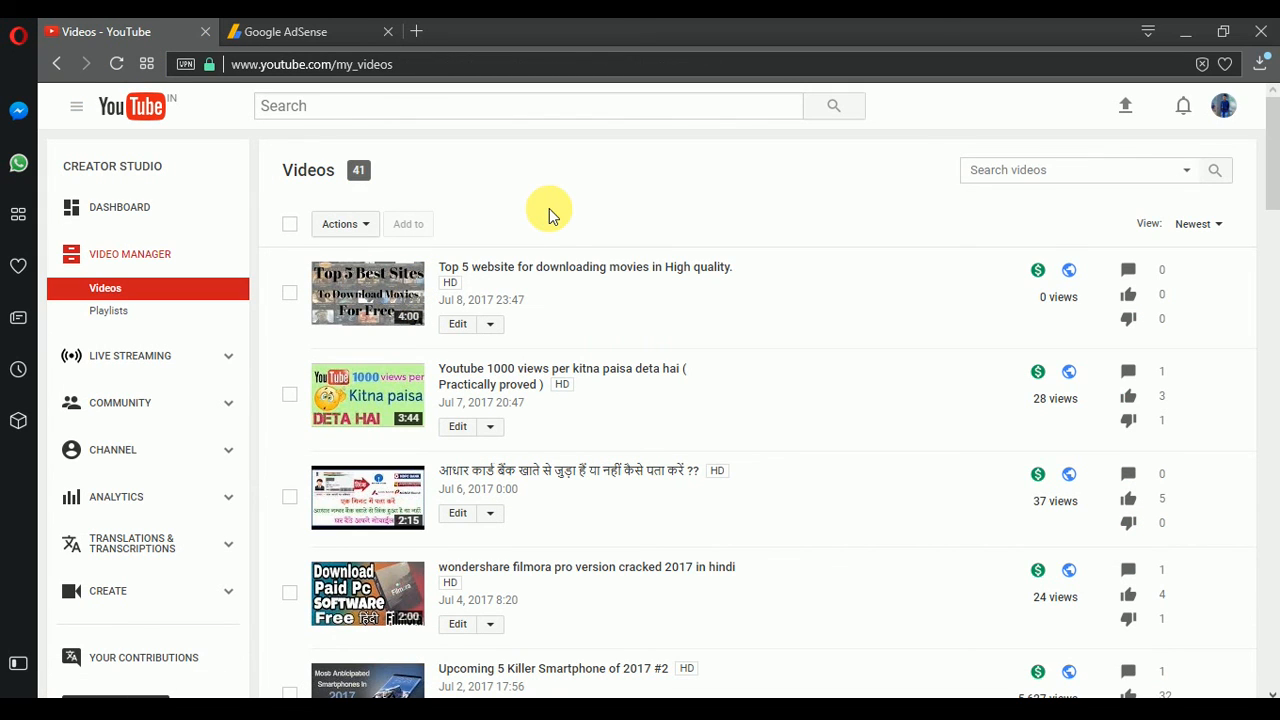